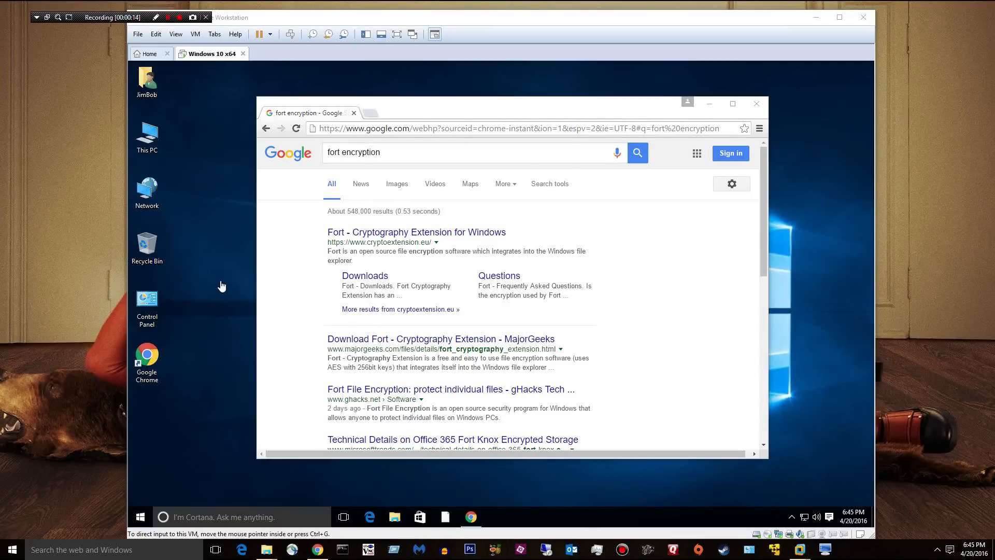
{"action": "mouse_move", "coordinate": [236, 247]}
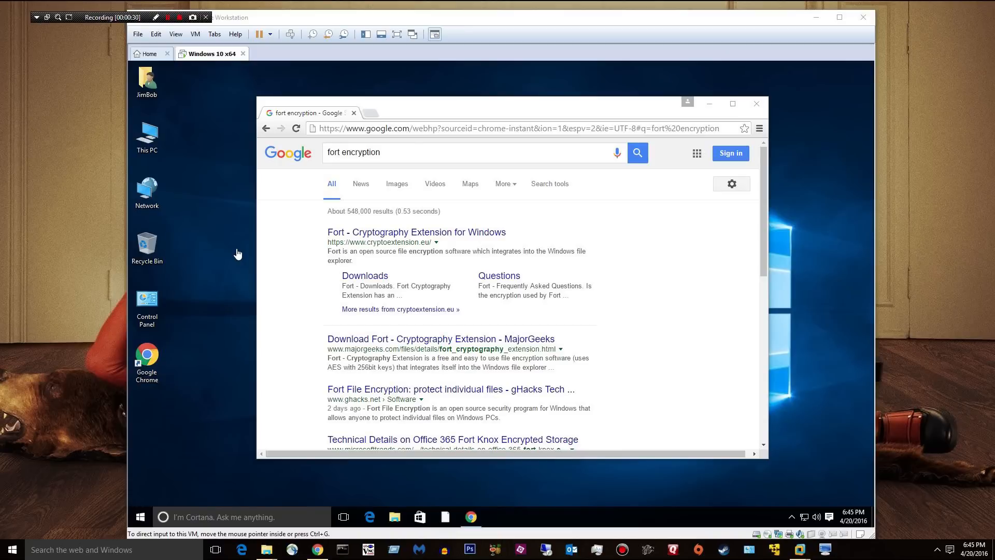
{"action": "mouse_move", "coordinate": [229, 284]}
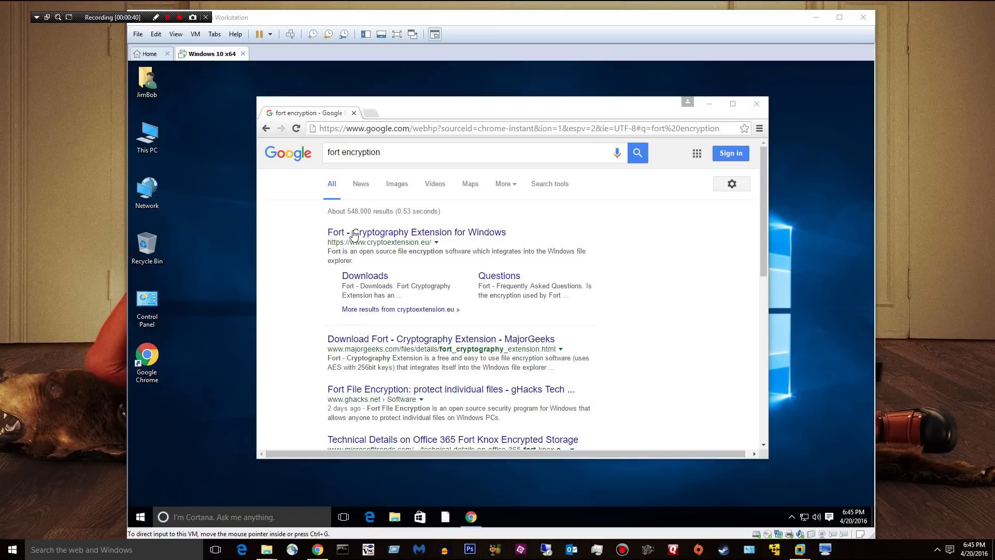
{"action": "mouse_move", "coordinate": [343, 166]}
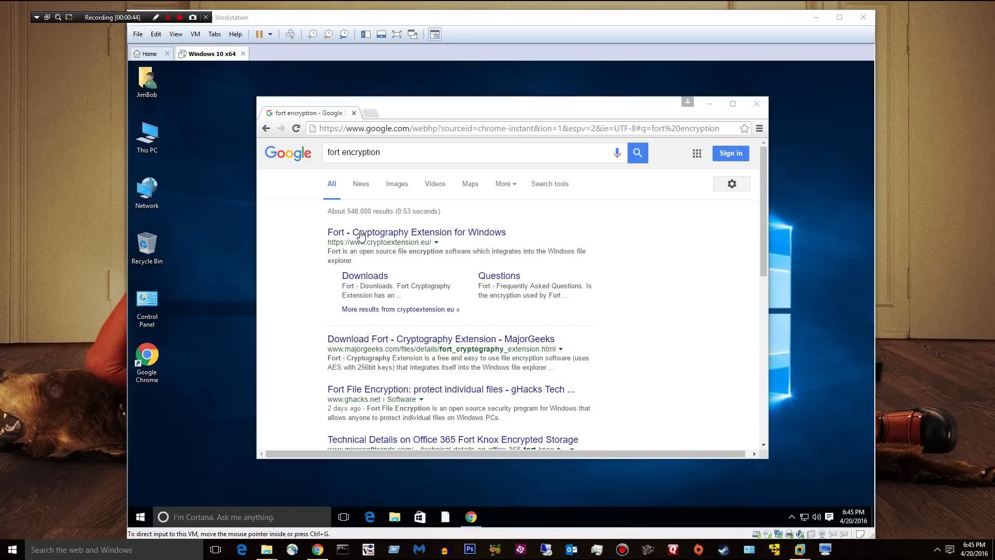
{"action": "mouse_move", "coordinate": [311, 233]}
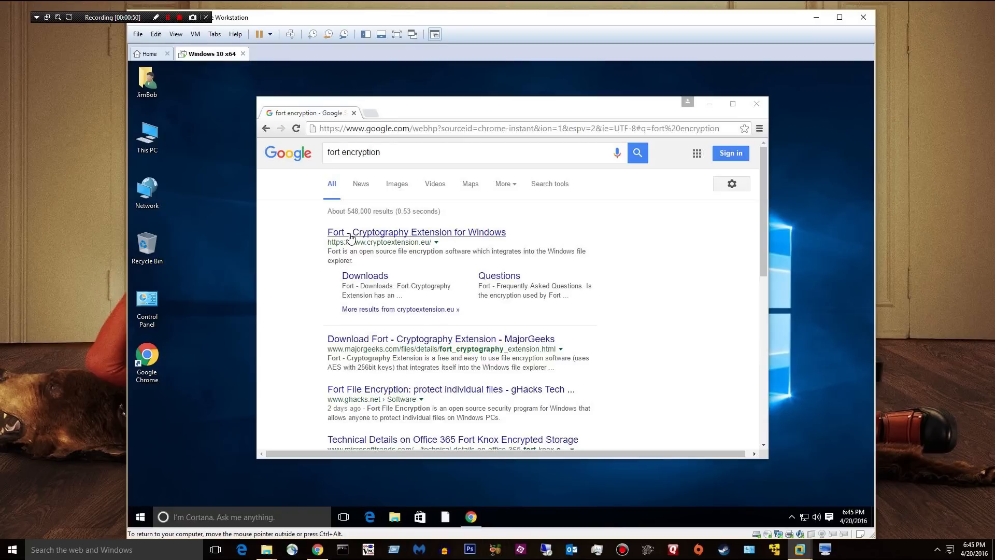
- Open the Fort Cryptography Extension site from search results and reach its Features list
{"action": "left_click", "coordinate": [416, 231]}
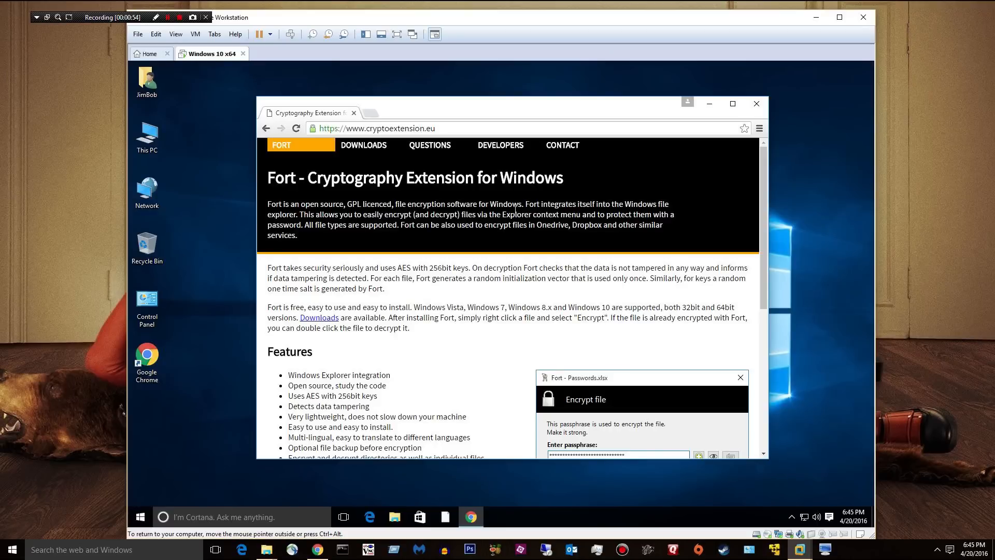
{"action": "scroll", "scroll_direction": "down", "scroll_amount": 3}
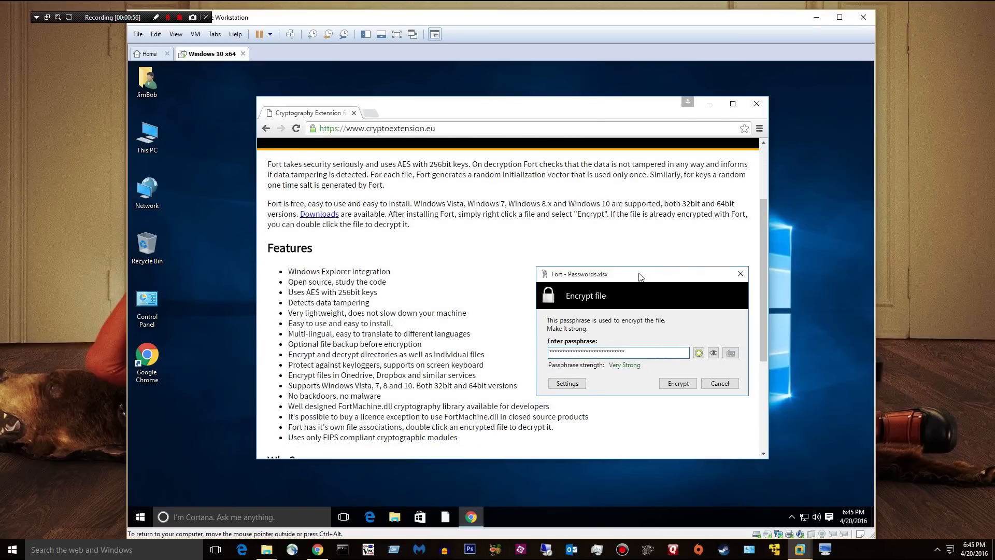
{"action": "mouse_move", "coordinate": [282, 286]}
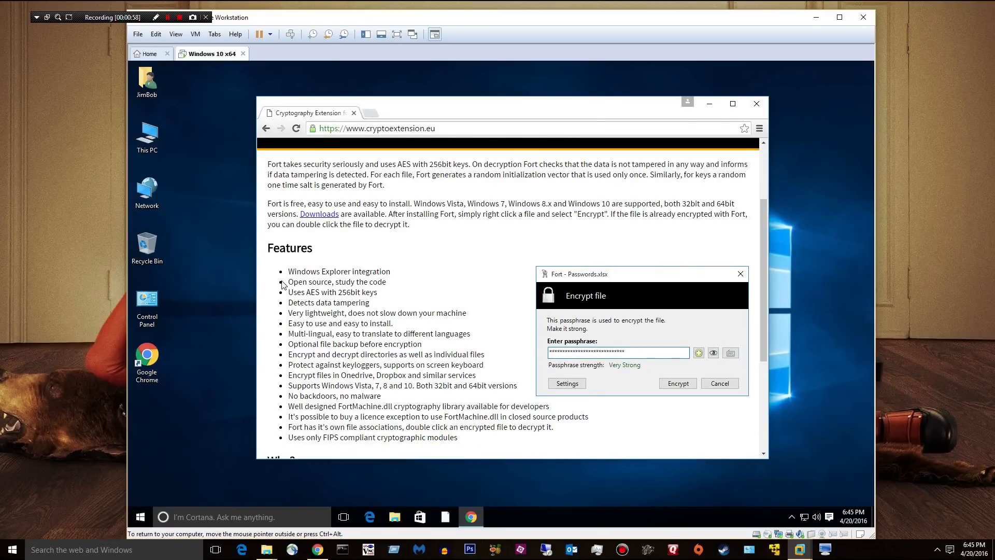
{"action": "double_click", "coordinate": [338, 270]}
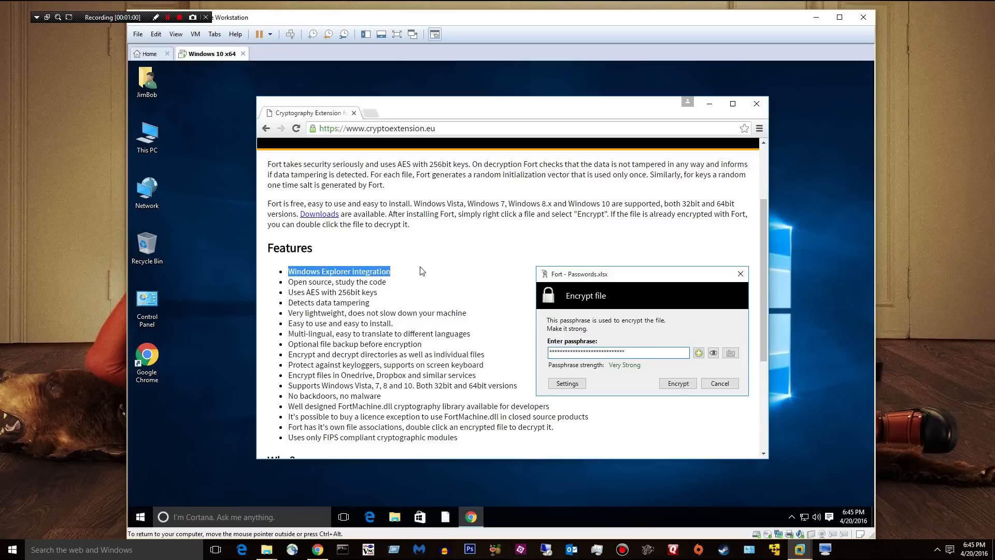
{"action": "mouse_move", "coordinate": [188, 148]}
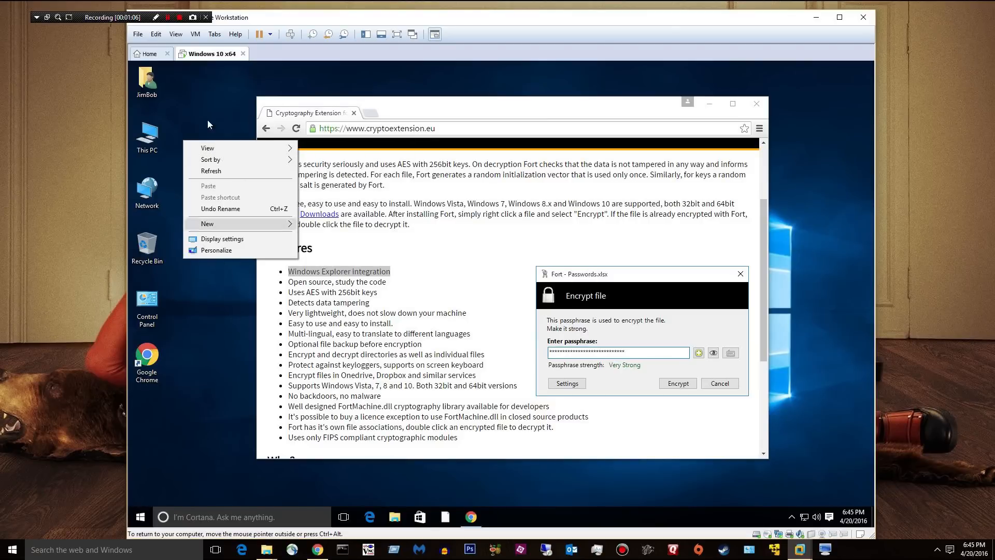
- Highlight the AES 256-bit keys and data tampering detection features in turn
{"action": "left_click", "coordinate": [265, 268]}
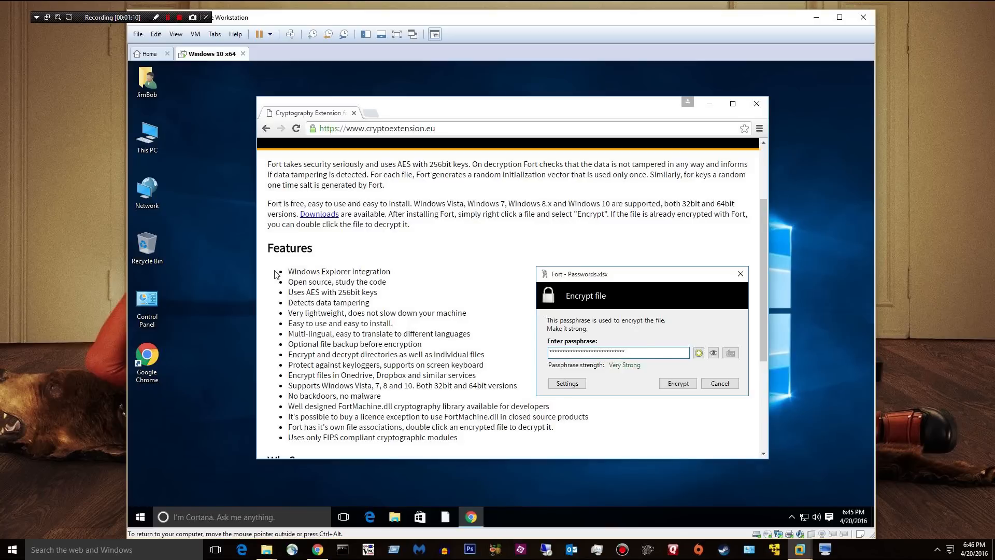
{"action": "double_click", "coordinate": [339, 271]}
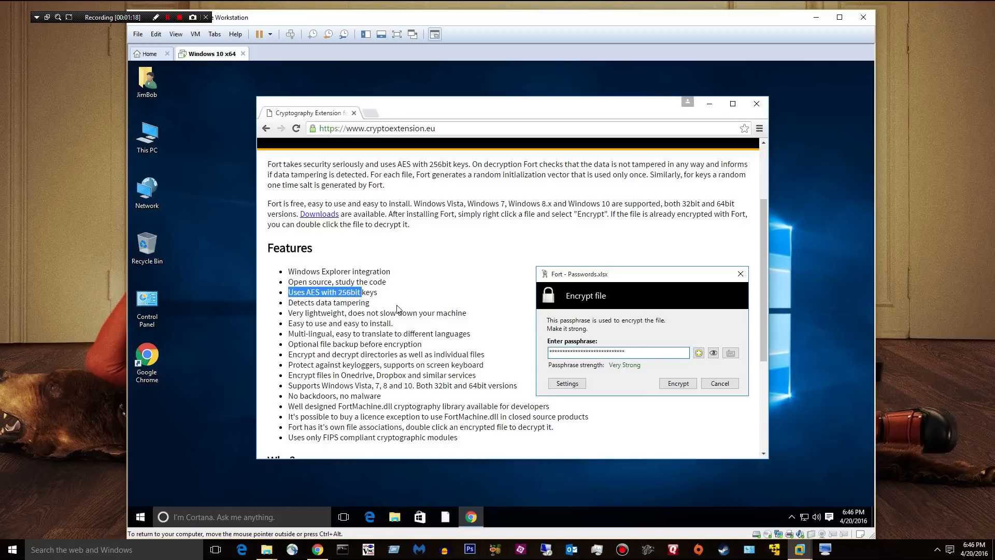
{"action": "double_click", "coordinate": [328, 302]}
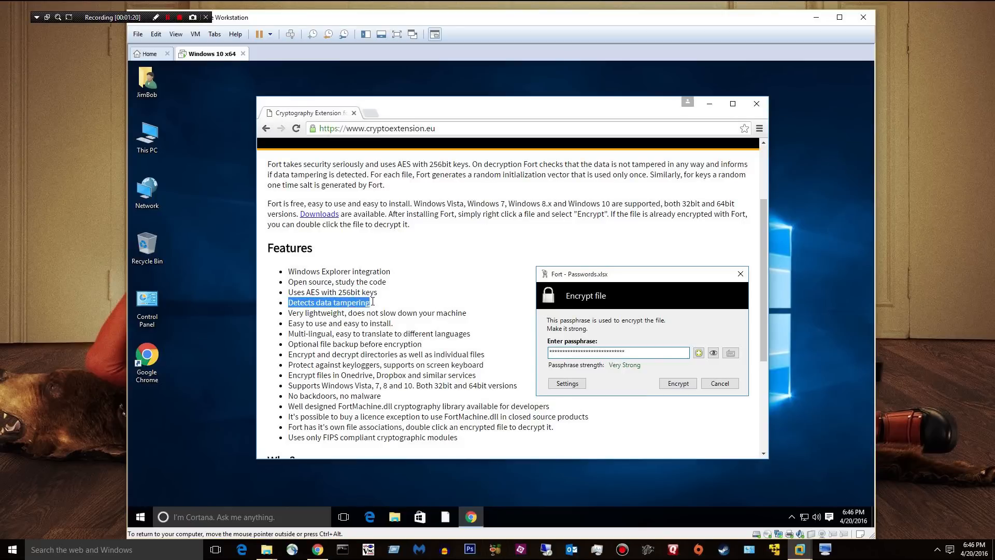
{"action": "mouse_move", "coordinate": [373, 305]}
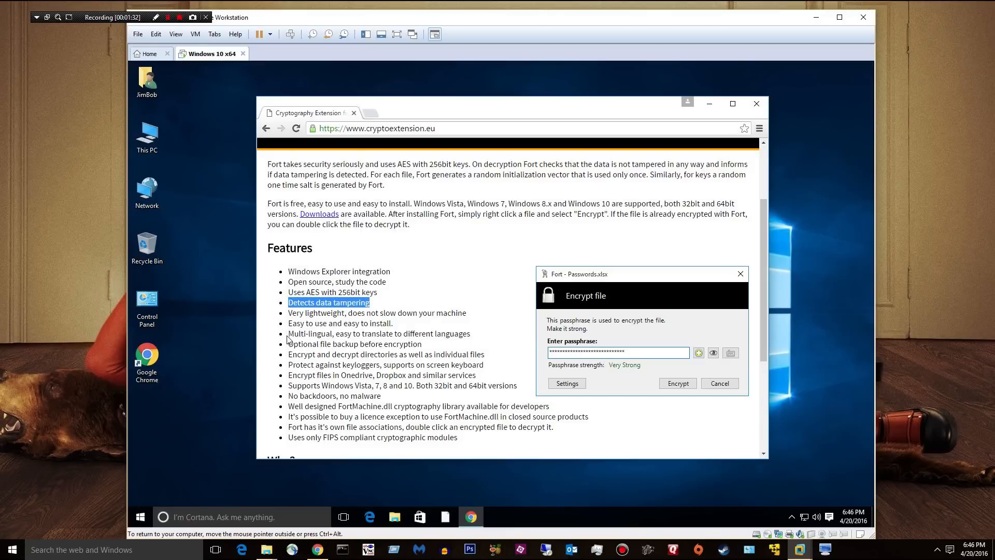
{"action": "mouse_move", "coordinate": [355, 329]}
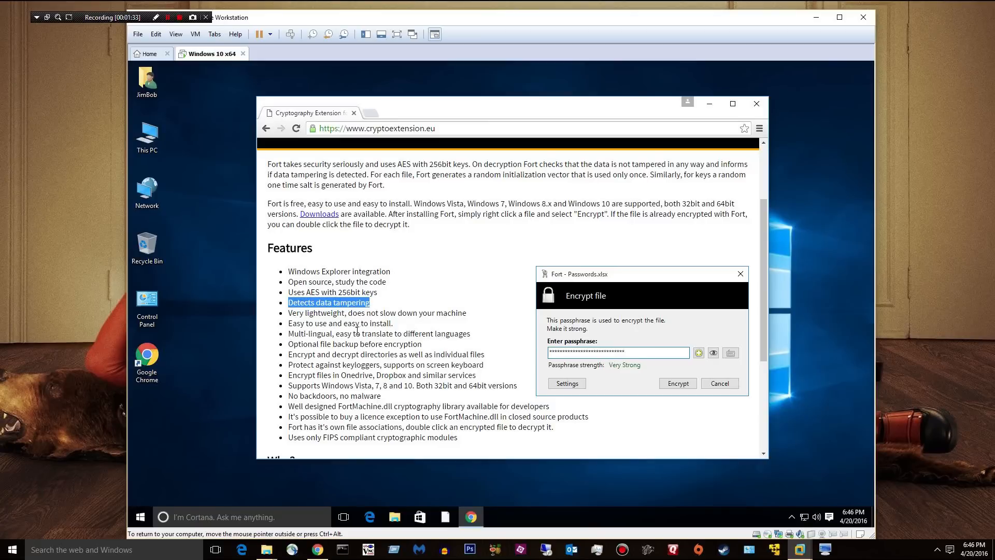
{"action": "mouse_move", "coordinate": [465, 343]}
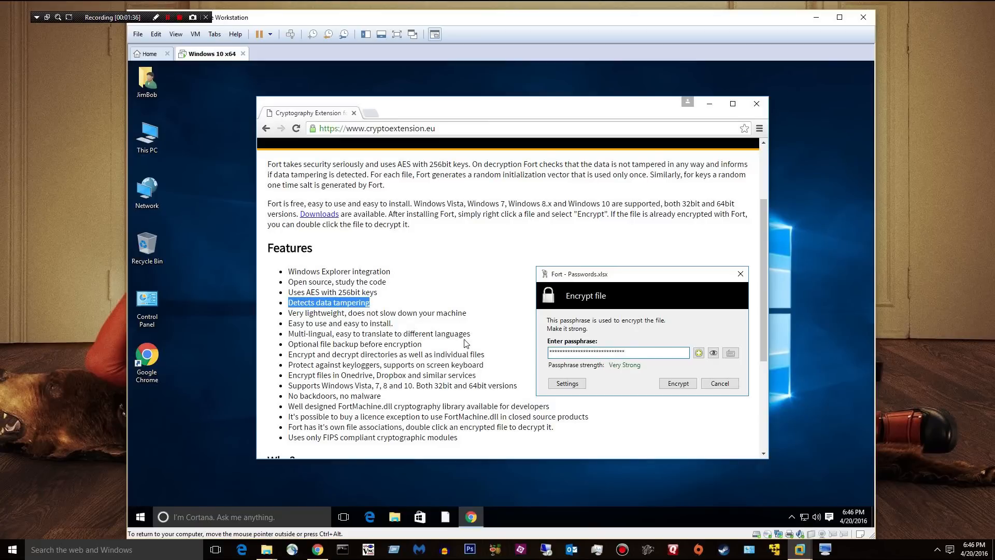
{"action": "mouse_move", "coordinate": [460, 346]}
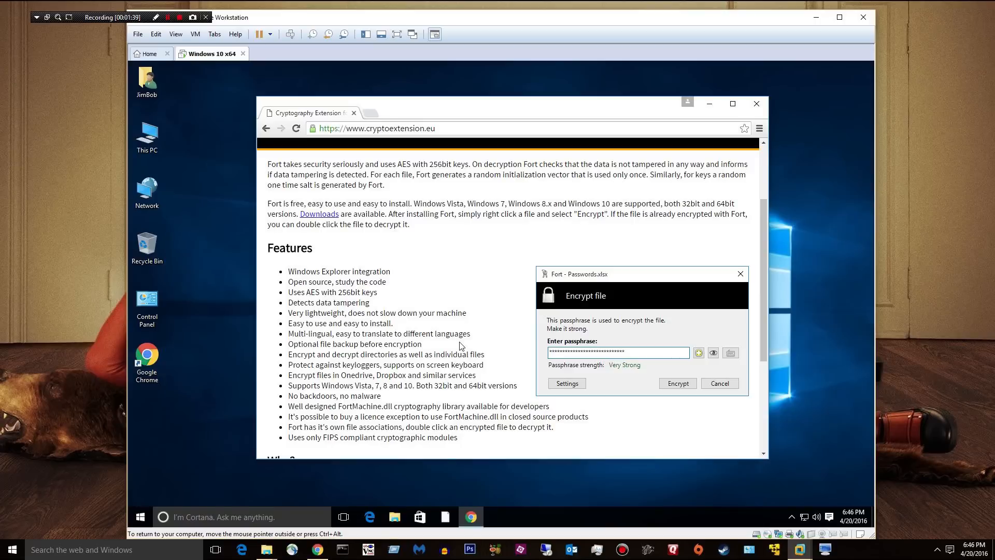
{"action": "mouse_move", "coordinate": [210, 203]}
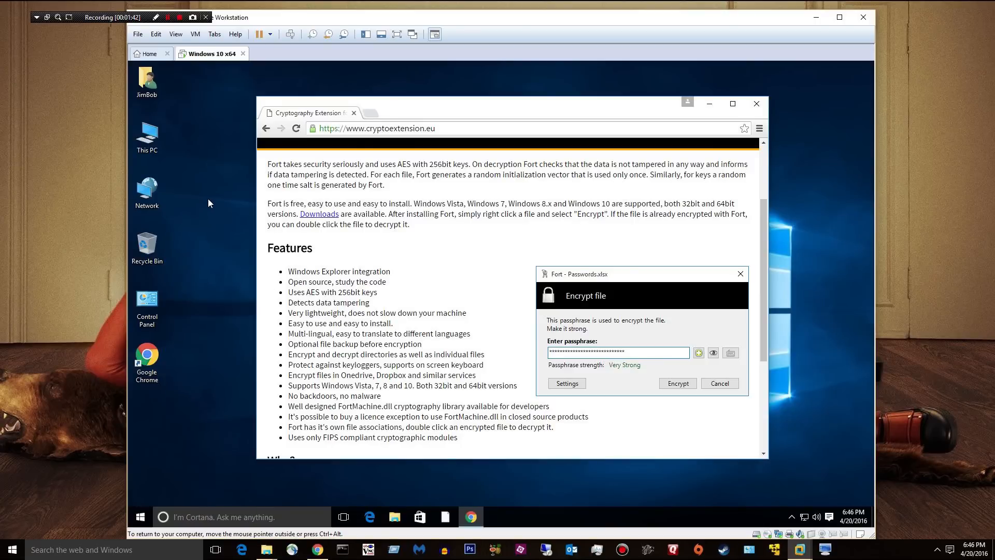
{"action": "mouse_move", "coordinate": [220, 242]}
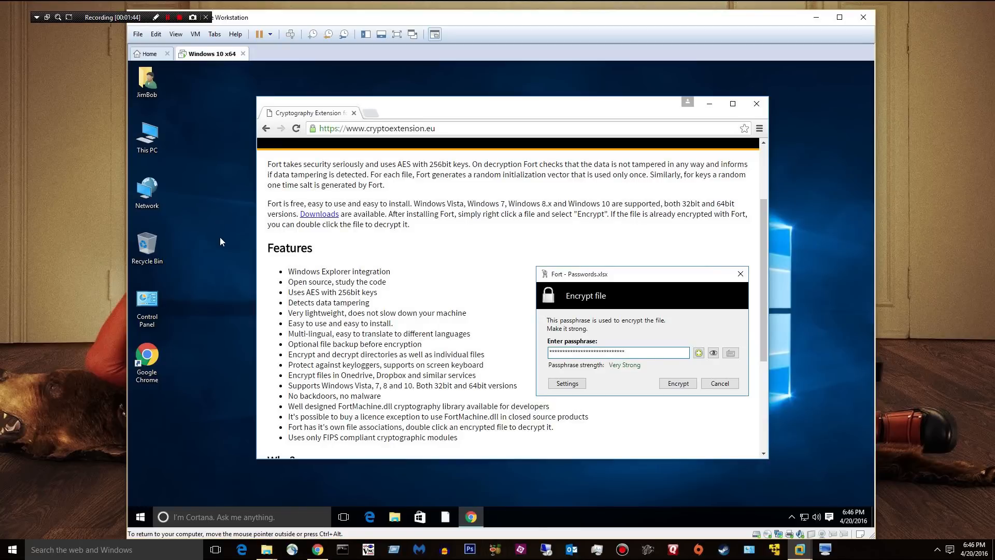
{"action": "mouse_move", "coordinate": [331, 366]}
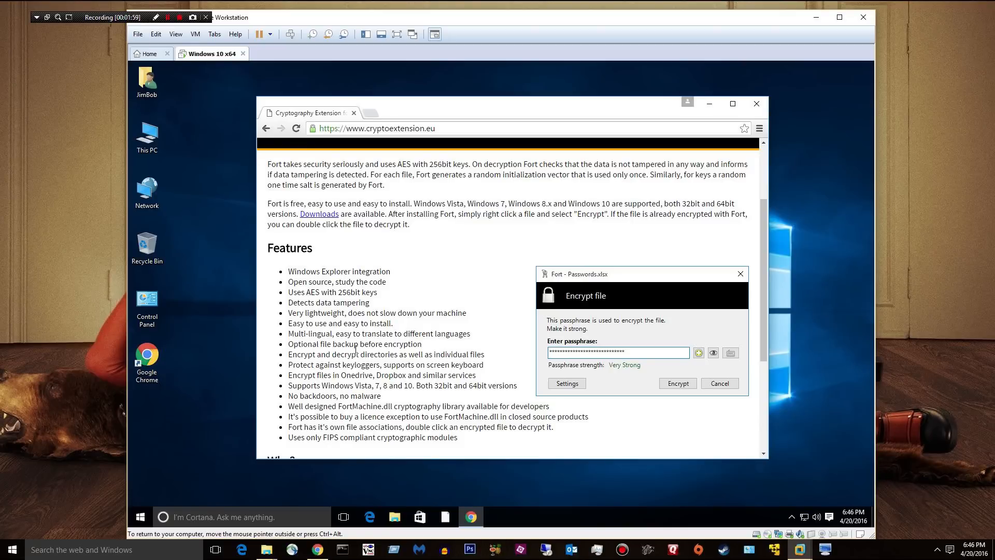
{"action": "mouse_move", "coordinate": [611, 289]}
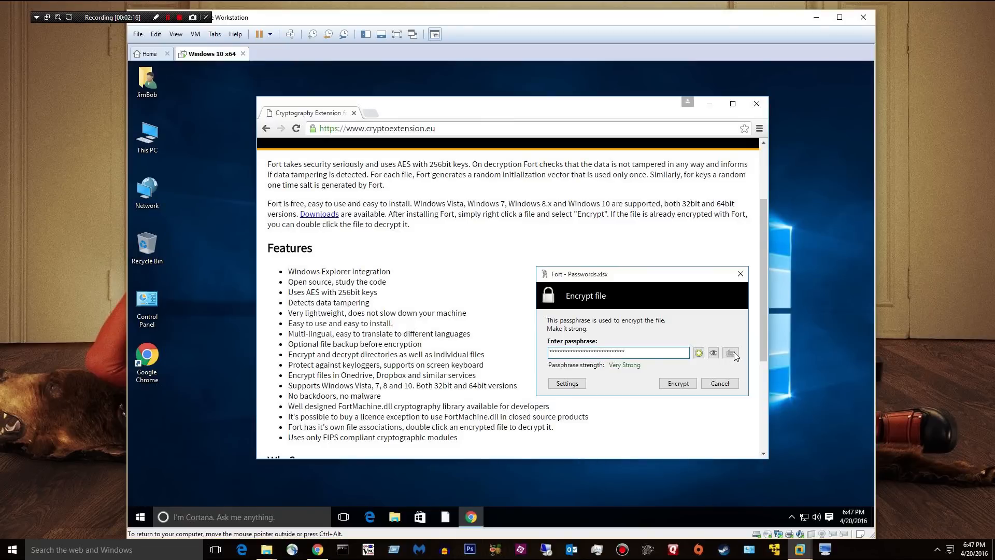
{"action": "mouse_move", "coordinate": [706, 363]}
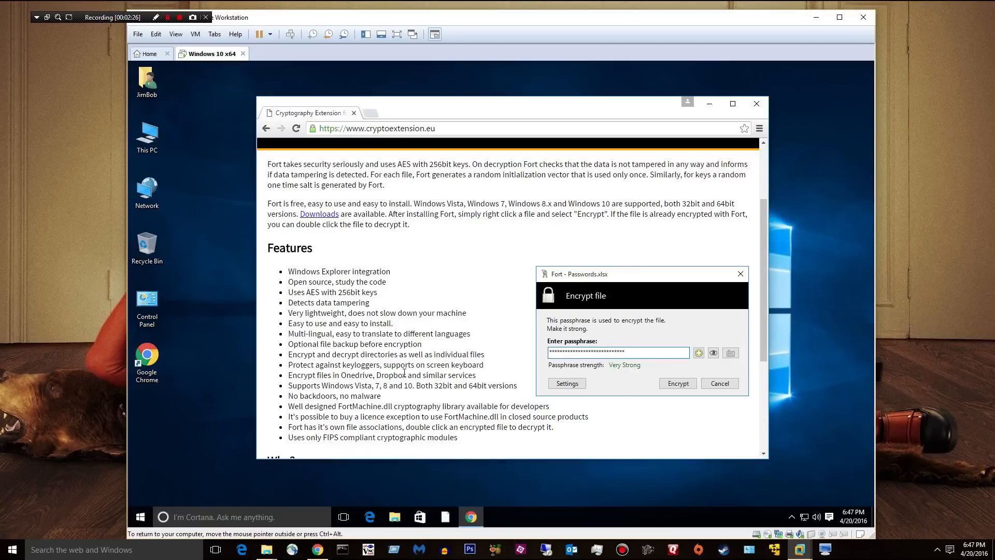
{"action": "mouse_move", "coordinate": [288, 391]}
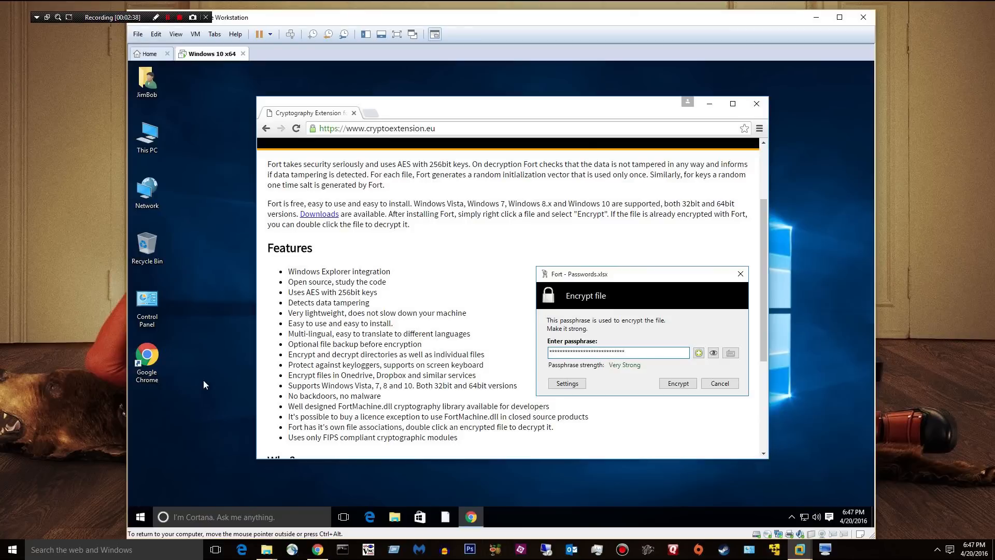
{"action": "mouse_move", "coordinate": [293, 387]}
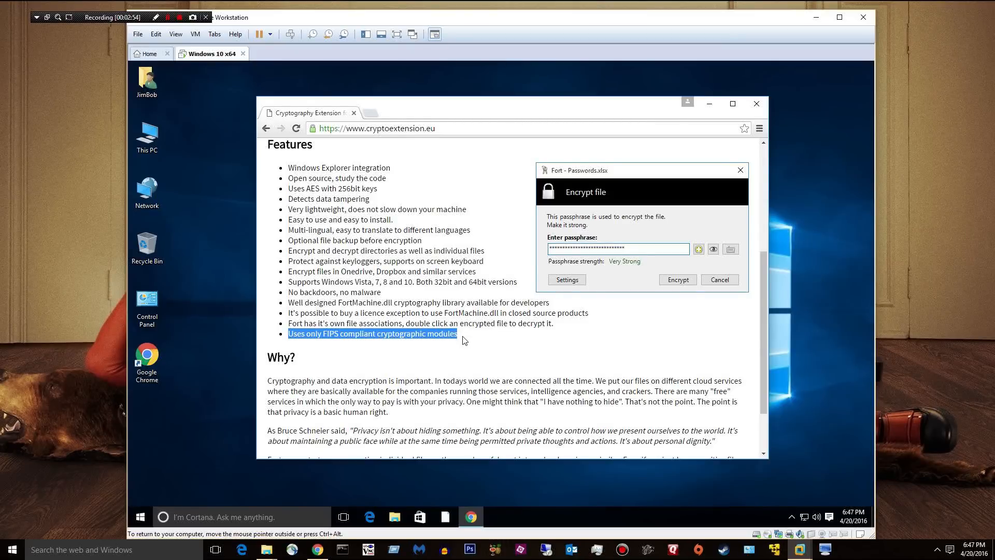
- Scroll the Fort homepage back to its header and introduction
{"action": "scroll", "scroll_direction": "down", "scroll_amount": 3}
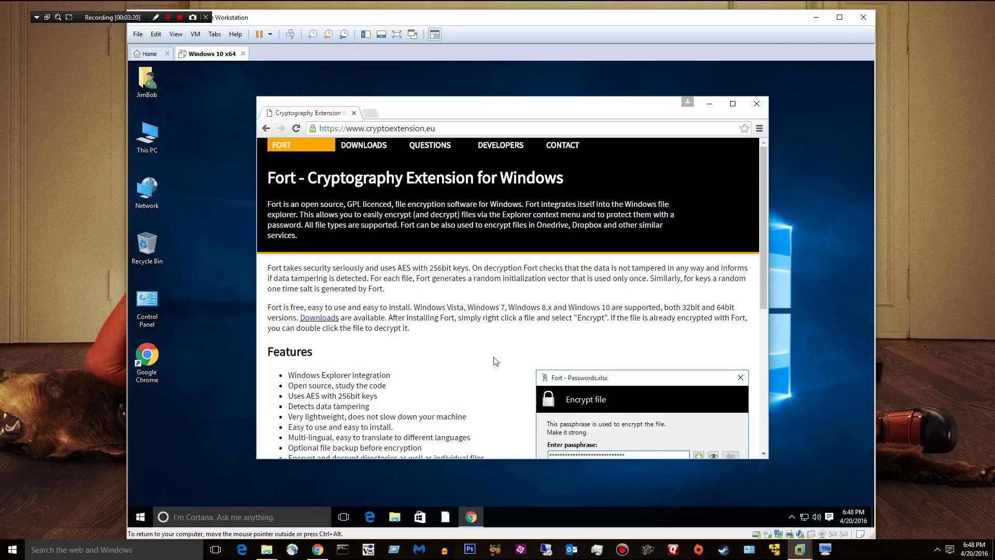
{"action": "mouse_move", "coordinate": [476, 369]}
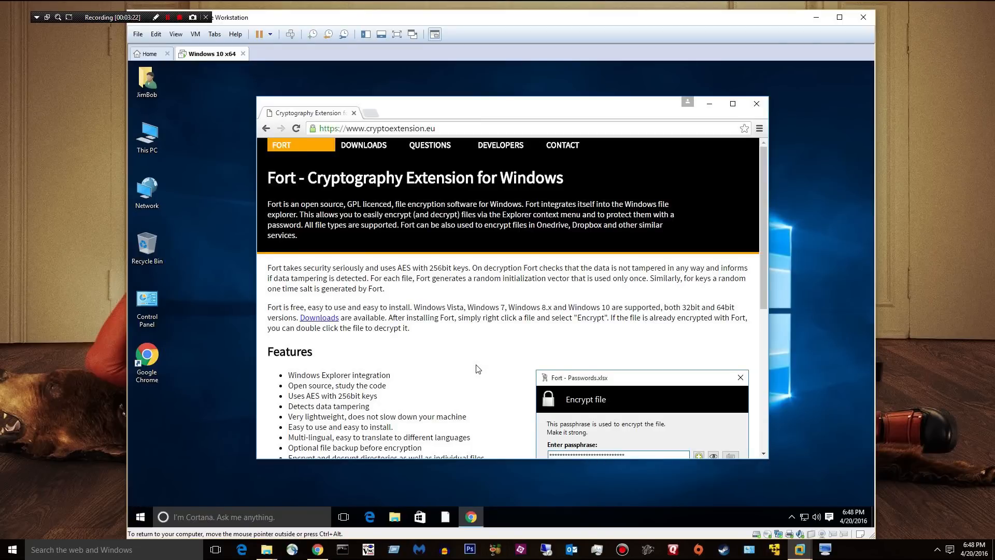
{"action": "mouse_move", "coordinate": [461, 364]}
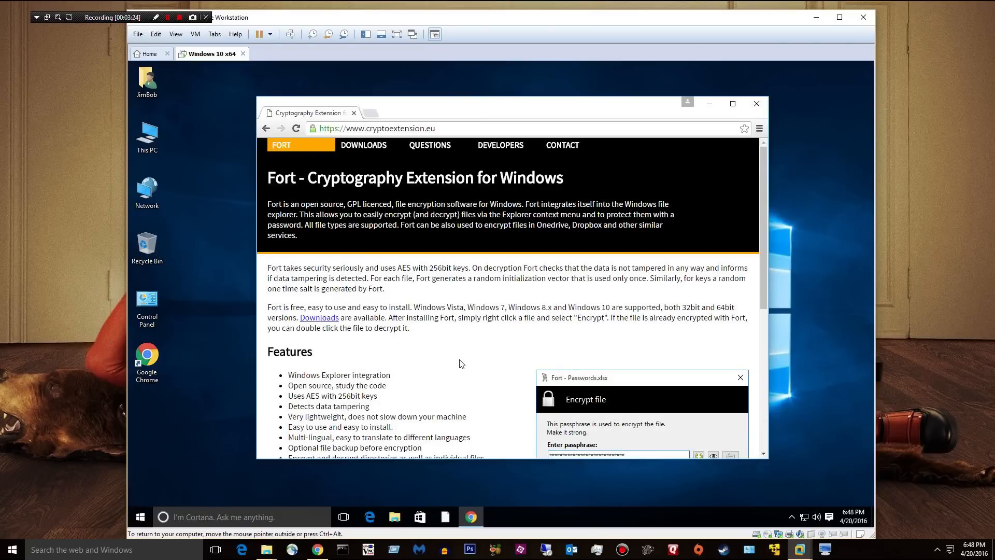
{"action": "mouse_move", "coordinate": [331, 202]}
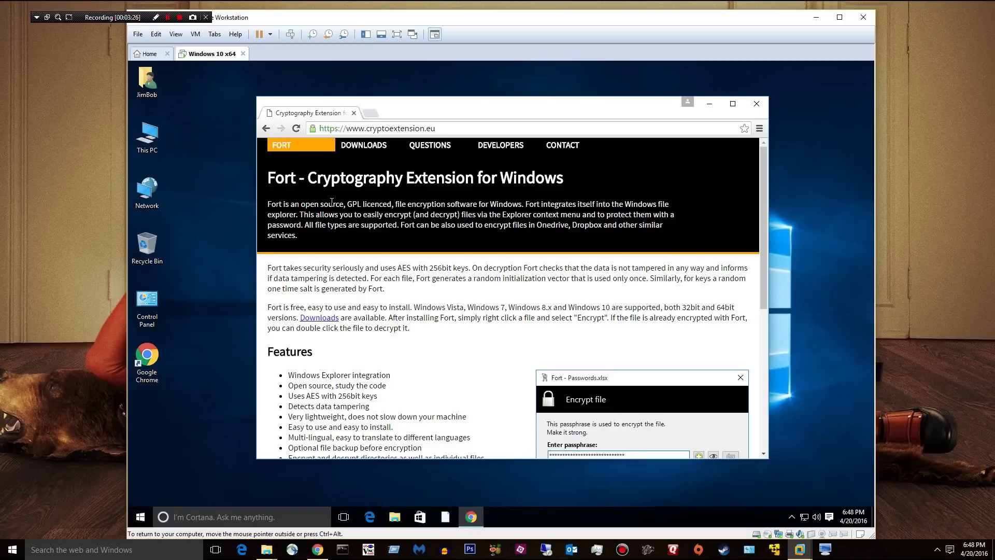
{"action": "mouse_move", "coordinate": [223, 107]}
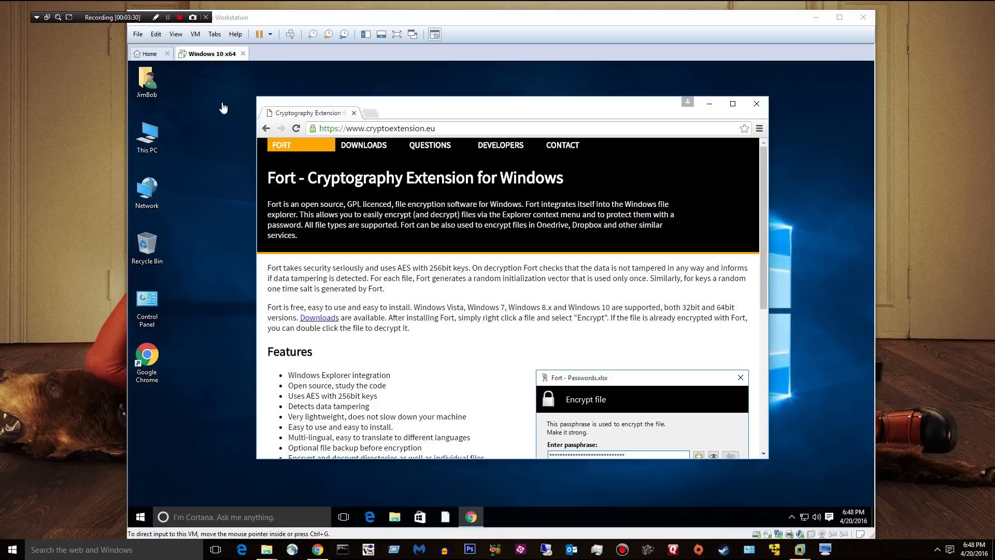
{"action": "mouse_move", "coordinate": [223, 108]}
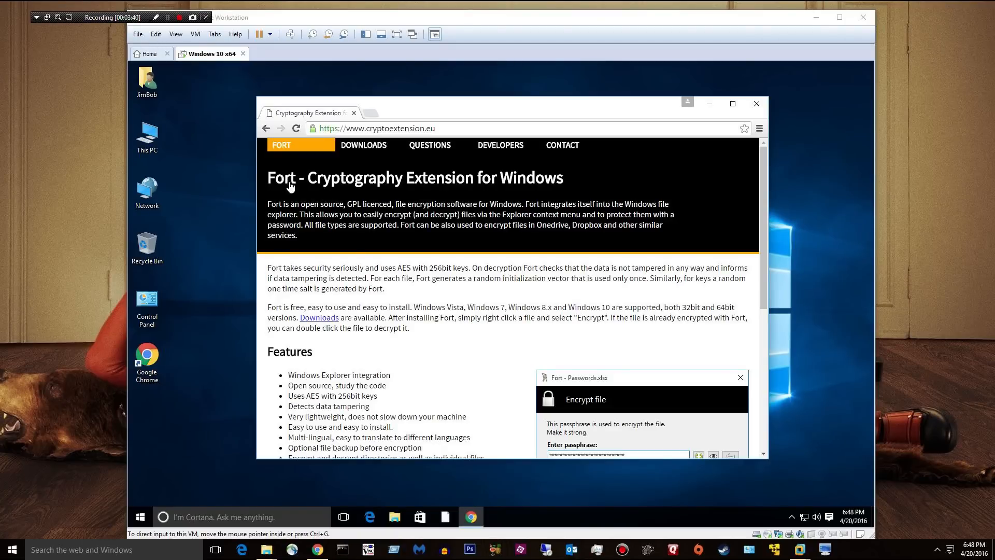
{"action": "mouse_move", "coordinate": [400, 149]}
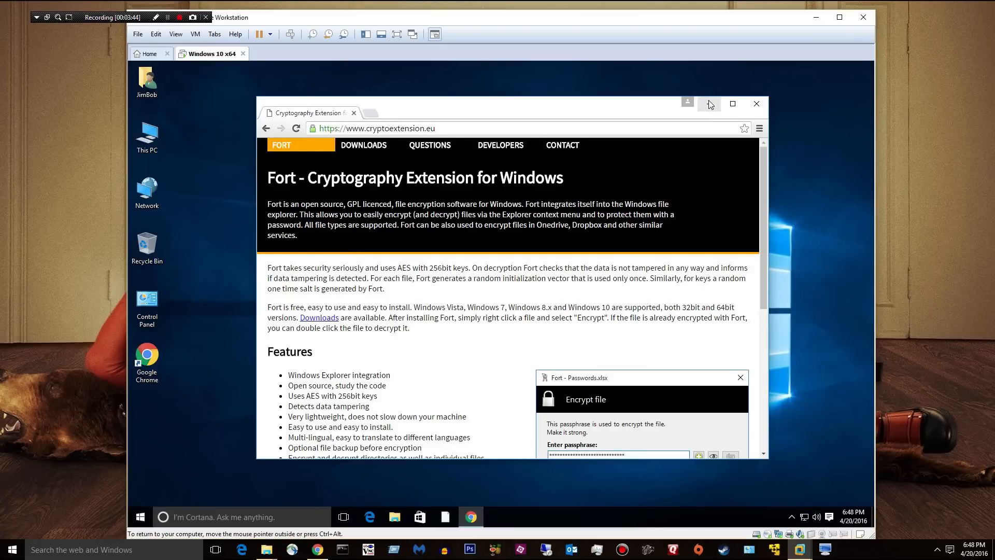
- Skip registration and download the Fort file encryption installer from the downloads table
{"action": "scroll", "scroll_direction": "down", "scroll_amount": 3}
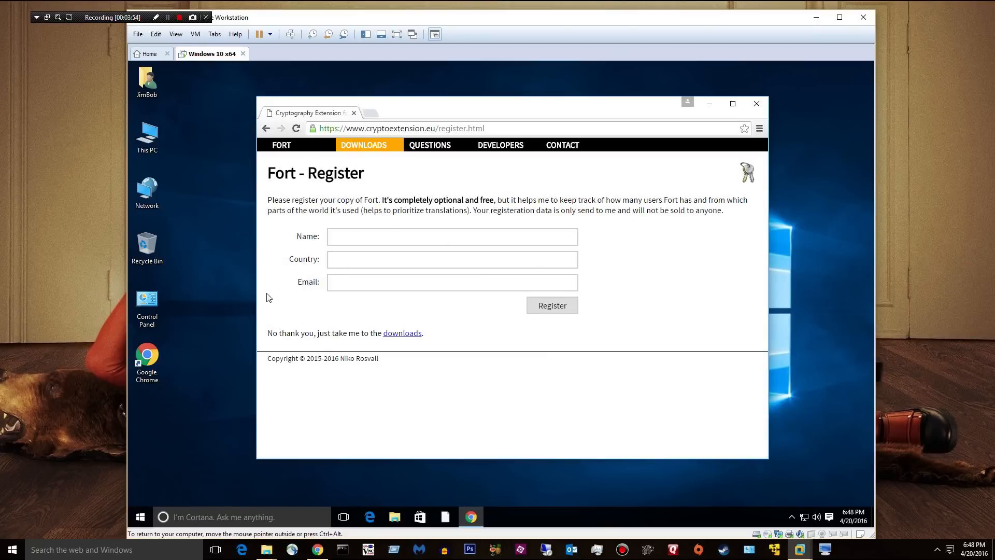
{"action": "mouse_move", "coordinate": [402, 332]}
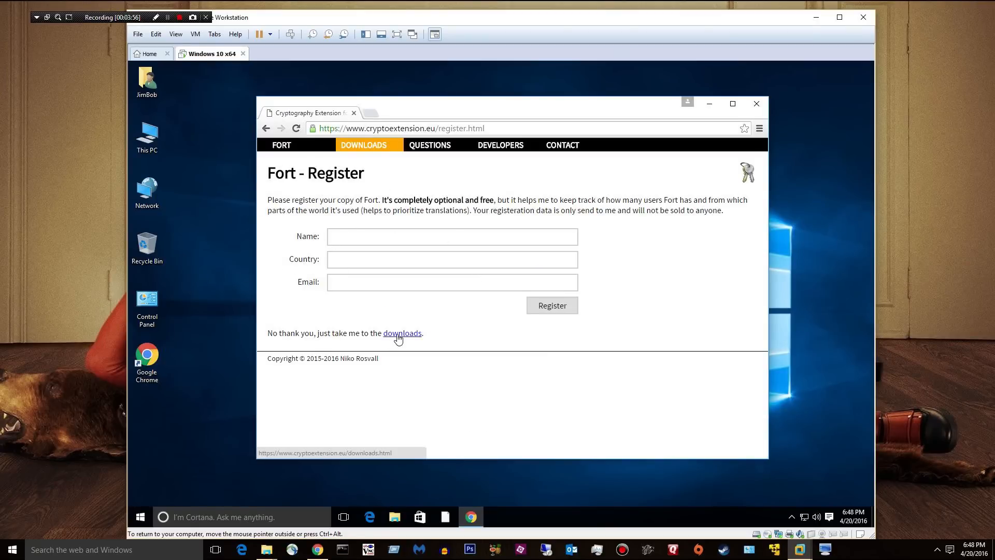
{"action": "left_click", "coordinate": [402, 333]}
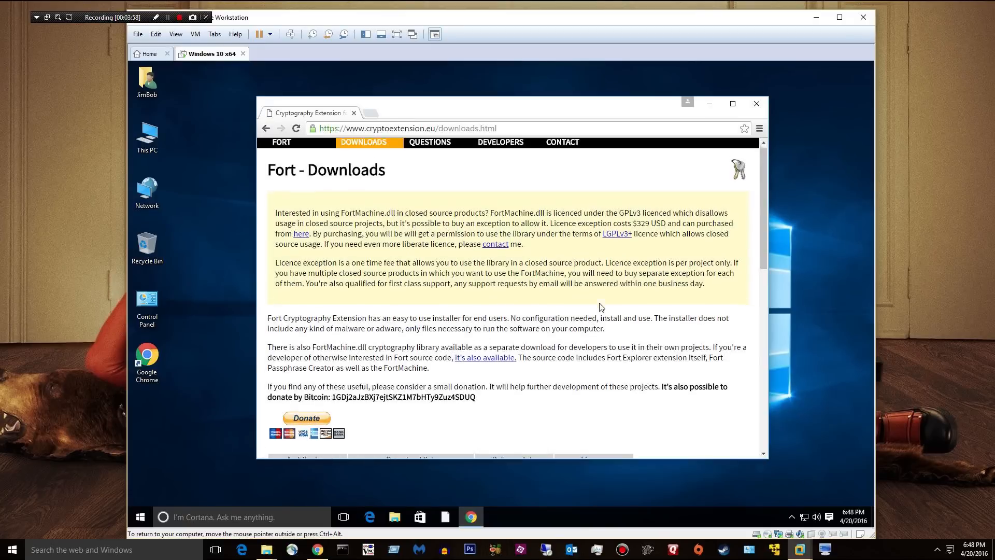
{"action": "scroll", "scroll_direction": "down", "scroll_amount": 3}
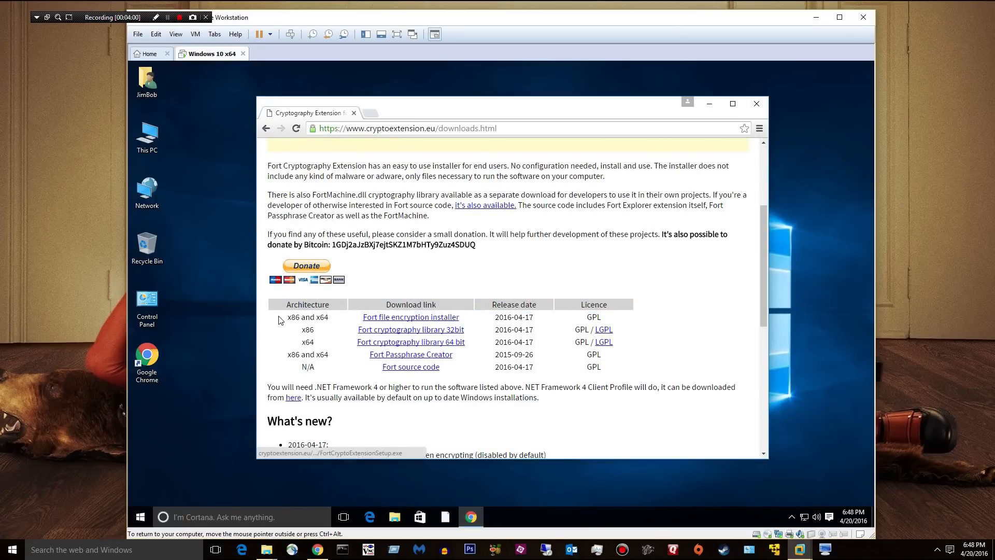
{"action": "mouse_move", "coordinate": [349, 322]}
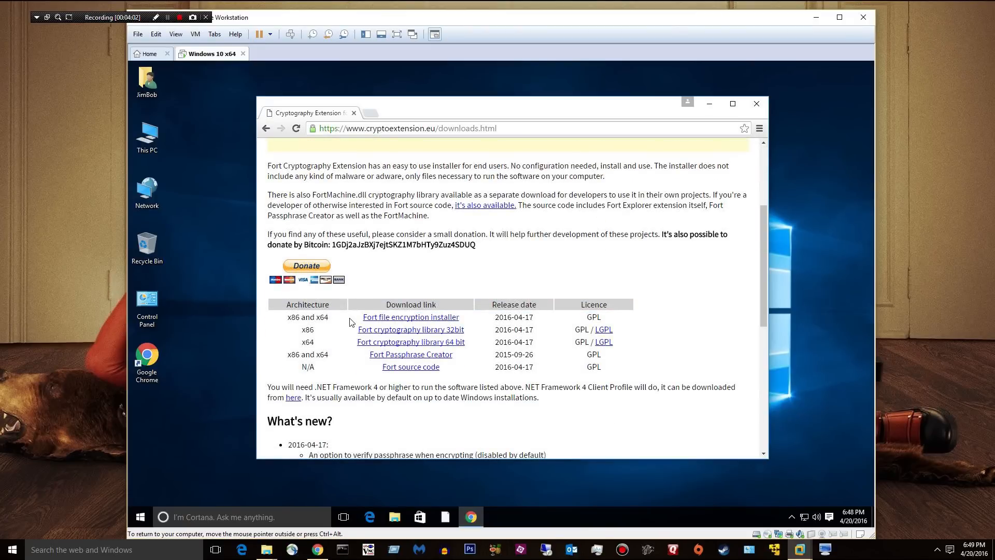
{"action": "left_click", "coordinate": [411, 317]}
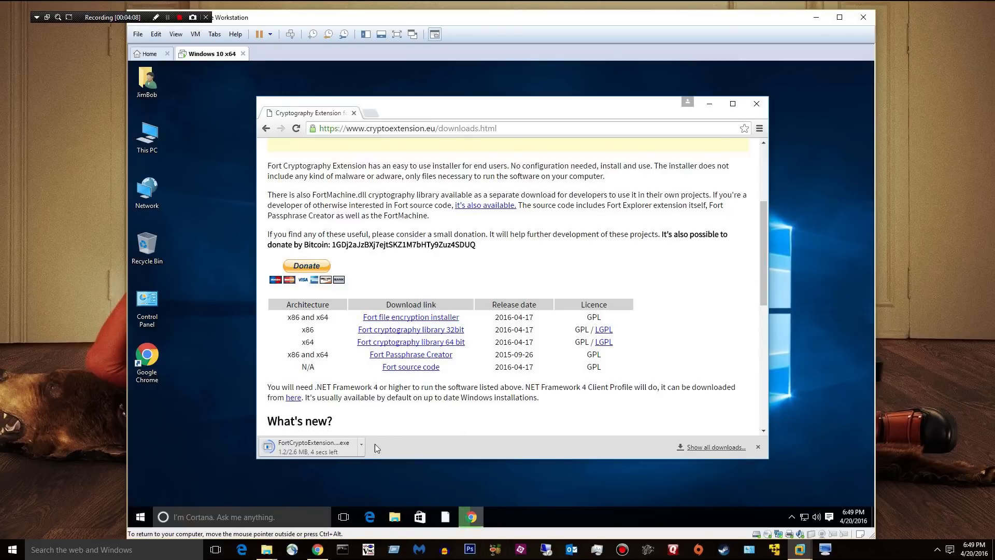
{"action": "mouse_move", "coordinate": [323, 456]}
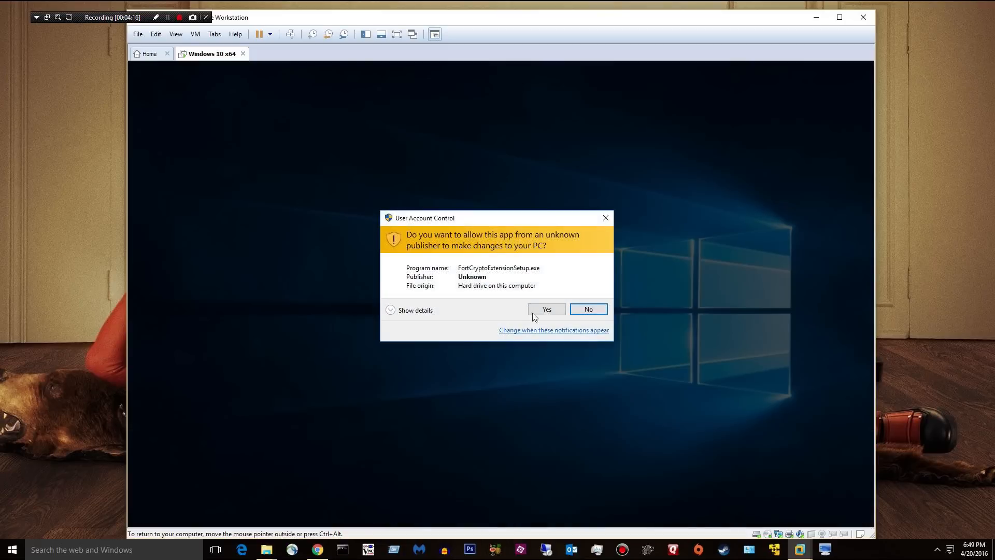
- Allow UAC, accept the license, install Fort and finish the setup wizard
{"action": "left_click", "coordinate": [545, 309]}
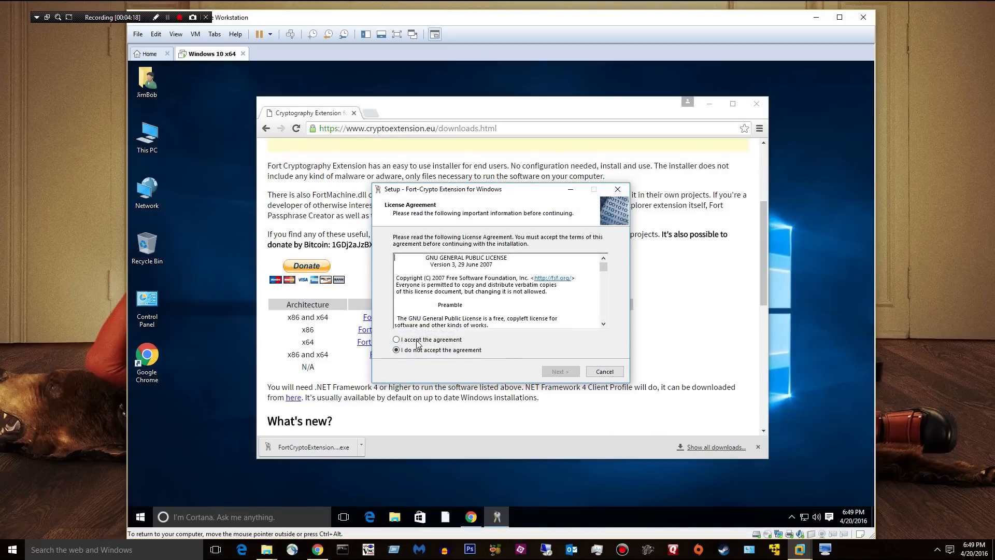
{"action": "left_click", "coordinate": [558, 371]}
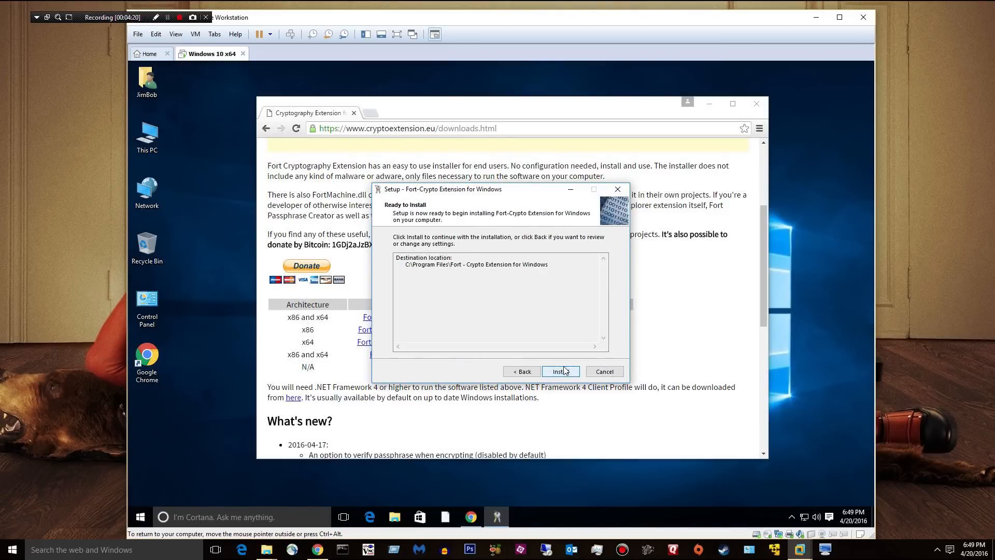
{"action": "left_click", "coordinate": [557, 371]}
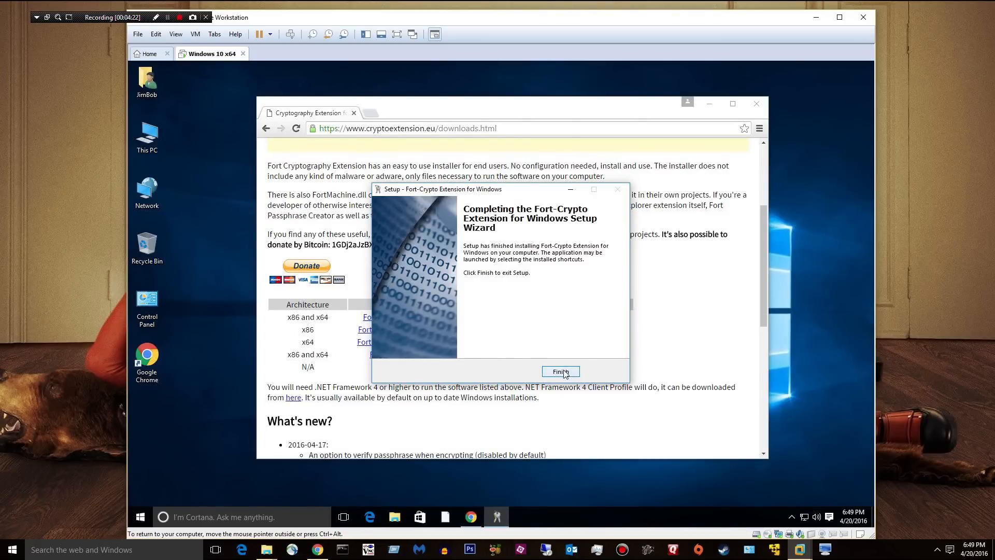
{"action": "left_click", "coordinate": [560, 371]}
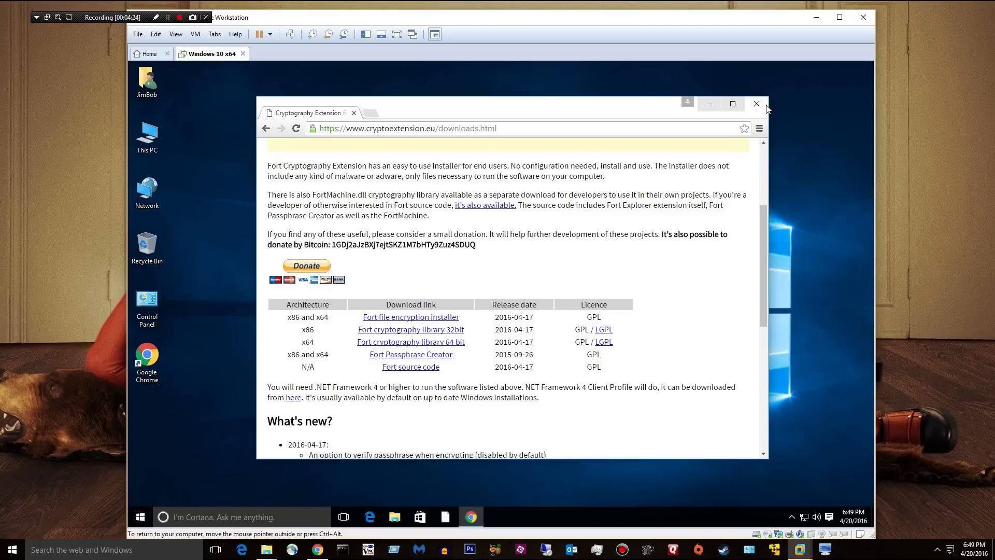
- Close Chrome, move the passwords file toward the desktop centre and open it in Notepad
{"action": "left_click", "coordinate": [755, 103]}
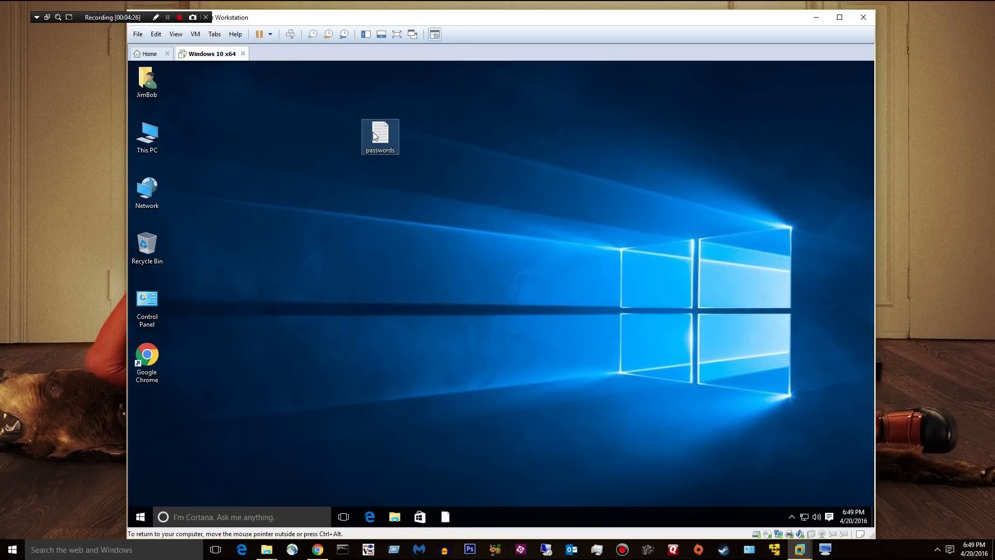
{"action": "left_click_drag", "start_coordinate": [379, 137], "coordinate": [341, 193]}
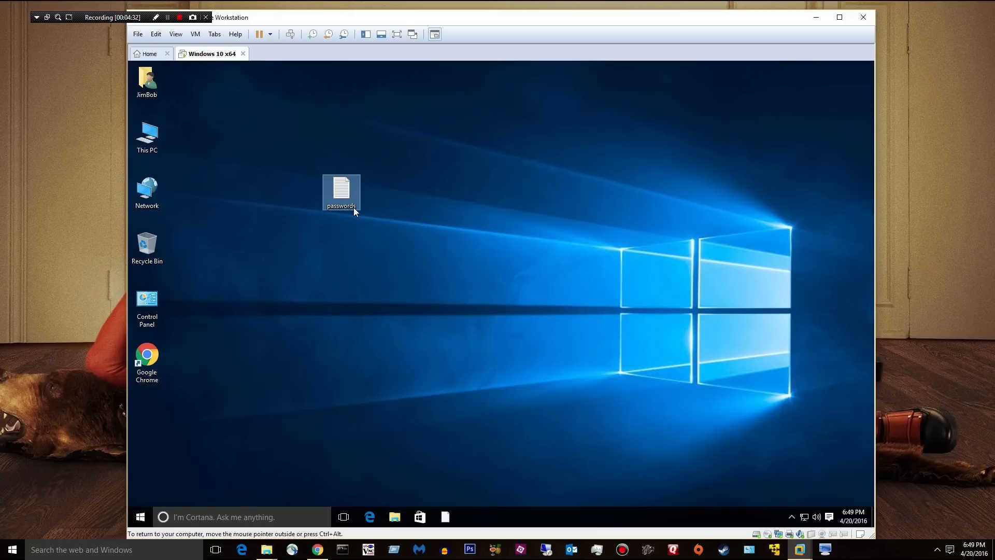
{"action": "mouse_move", "coordinate": [341, 191]}
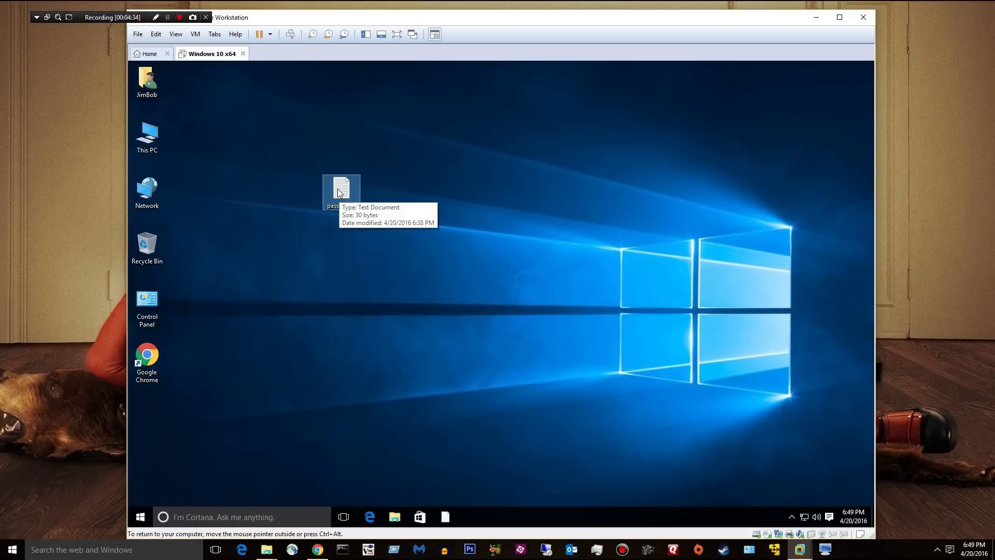
{"action": "left_click_drag", "start_coordinate": [341, 191], "coordinate": [380, 246]}
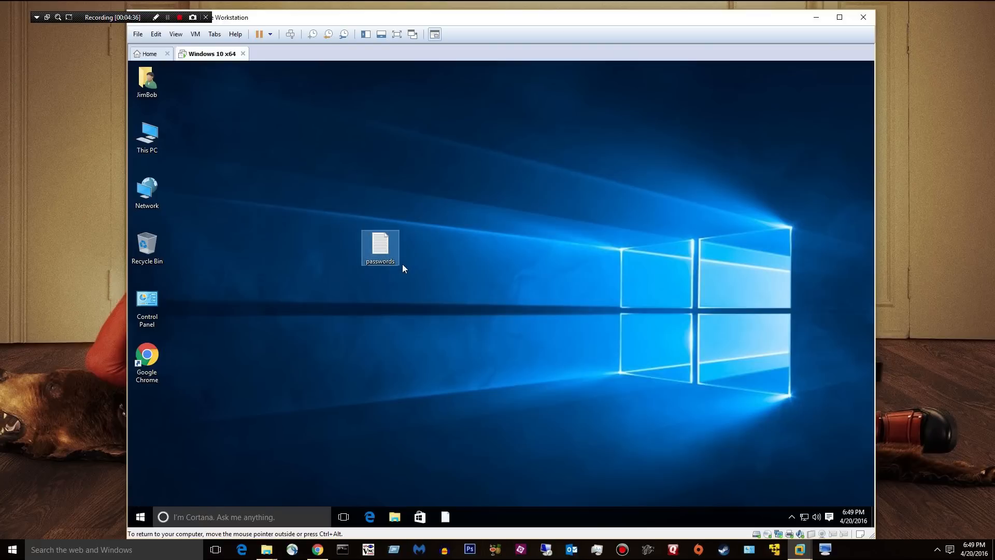
{"action": "mouse_move", "coordinate": [282, 233]}
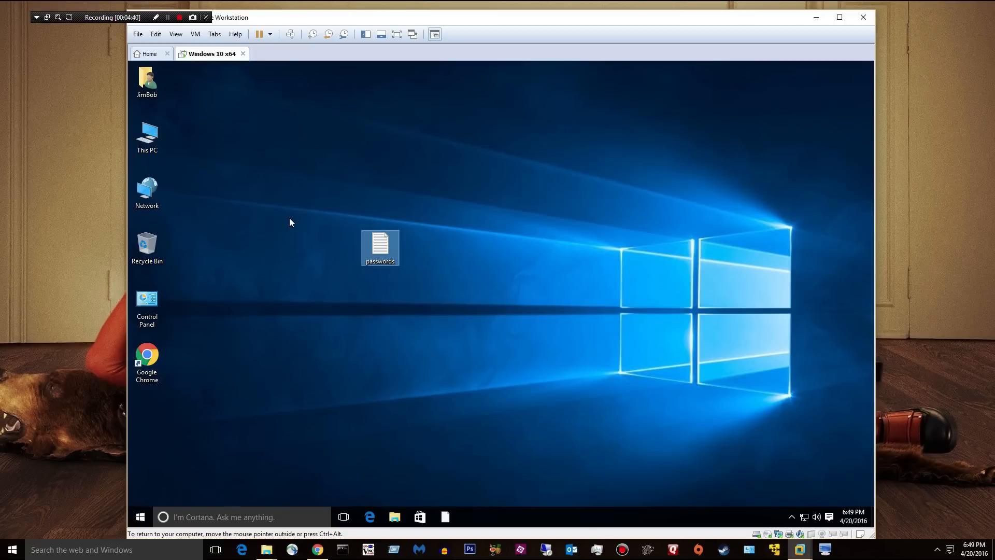
{"action": "mouse_move", "coordinate": [247, 278]}
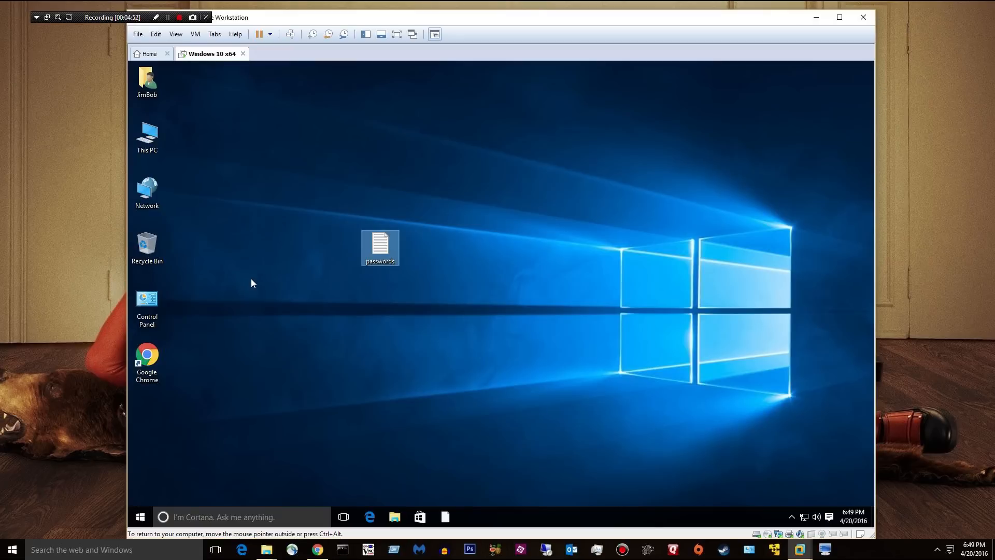
{"action": "mouse_move", "coordinate": [272, 292]}
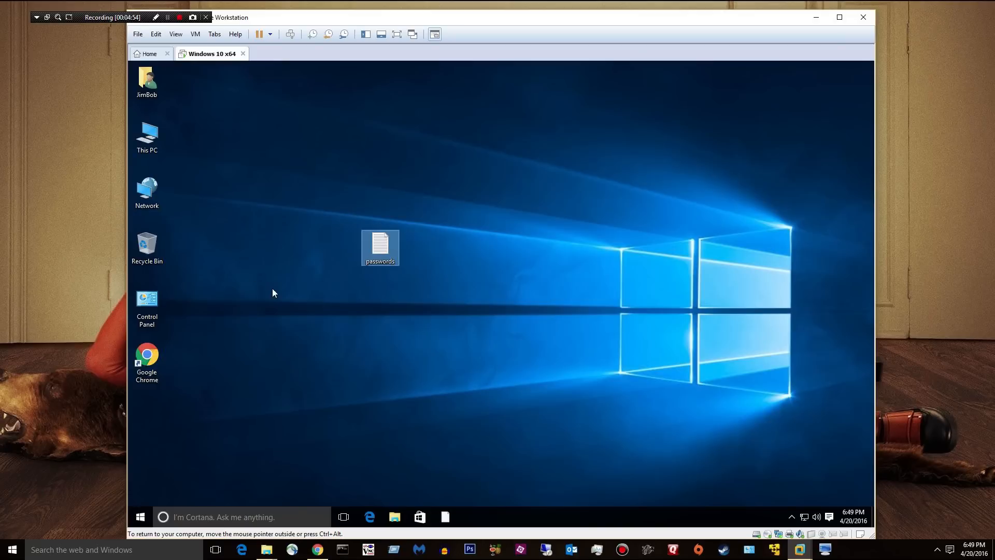
{"action": "double_click", "coordinate": [379, 247]}
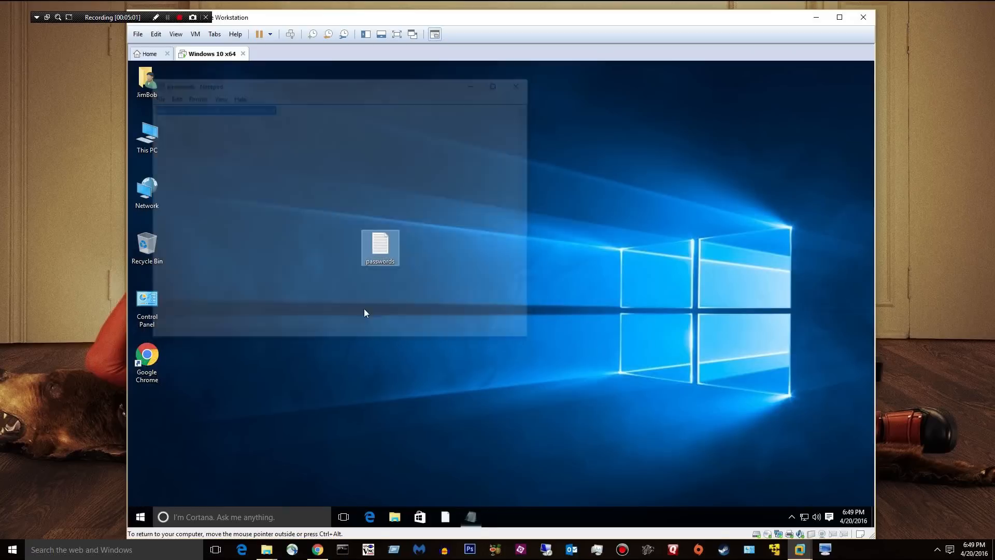
- Start Fort encryption of the passwords file and bring up its settings
{"action": "right_click", "coordinate": [379, 247]}
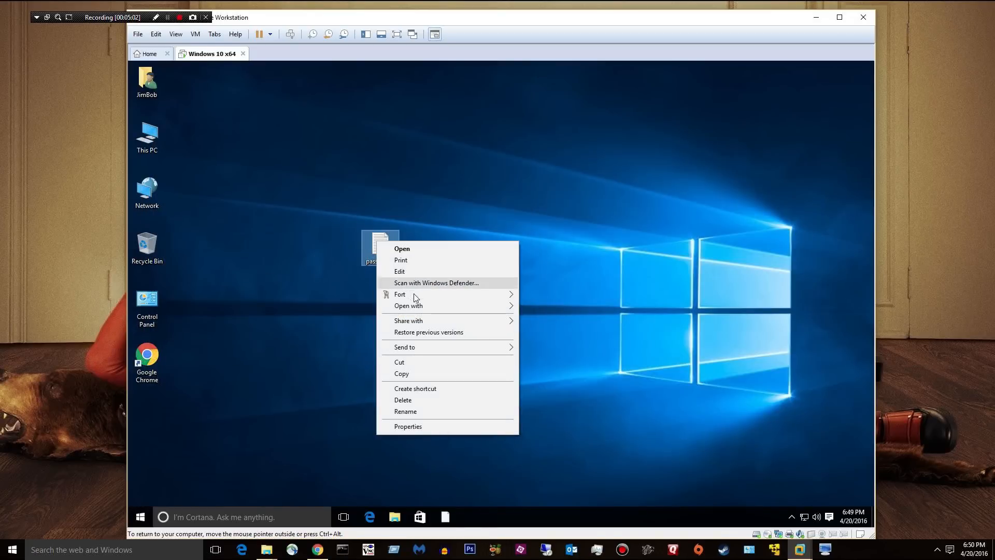
{"action": "left_click", "coordinate": [400, 294]}
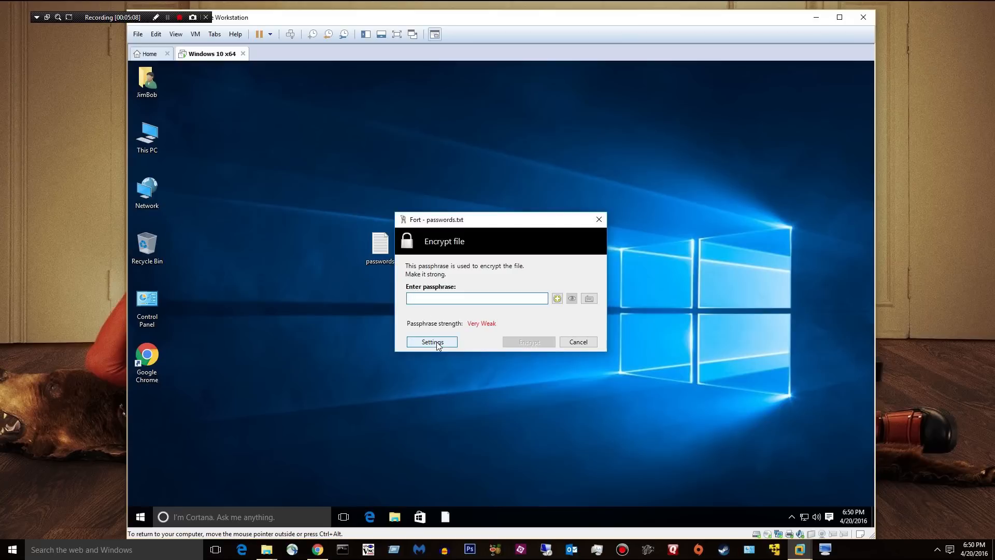
{"action": "left_click", "coordinate": [431, 341]}
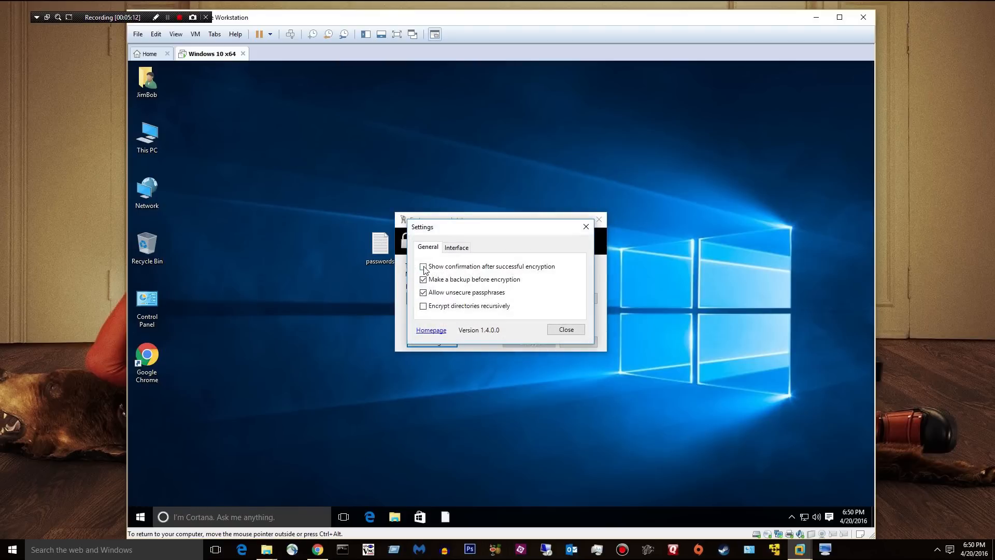
- Enable success confirmation and recursive folder encryption, disable backups, and require passphrase verification
{"action": "left_click", "coordinate": [423, 266]}
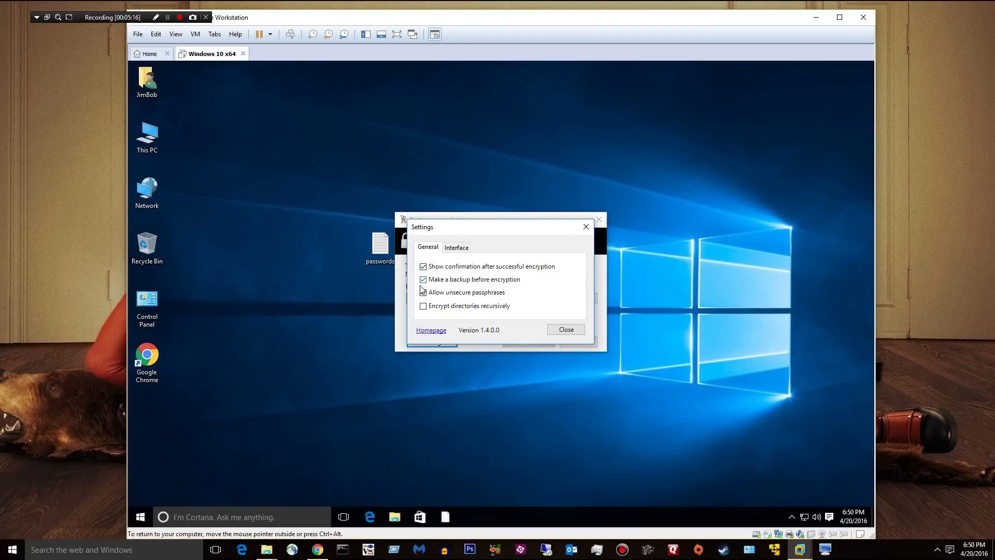
{"action": "left_click", "coordinate": [423, 292]}
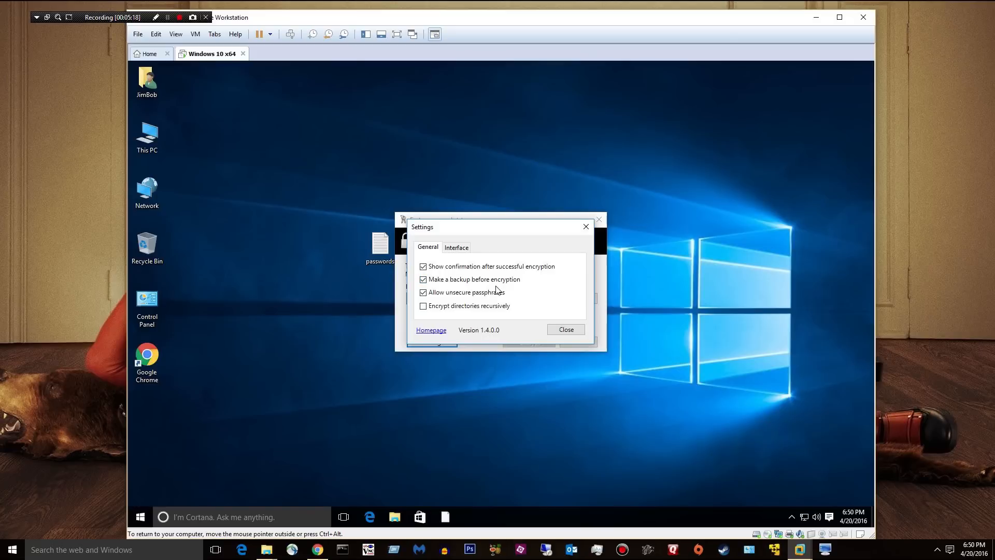
{"action": "left_click", "coordinate": [423, 279]}
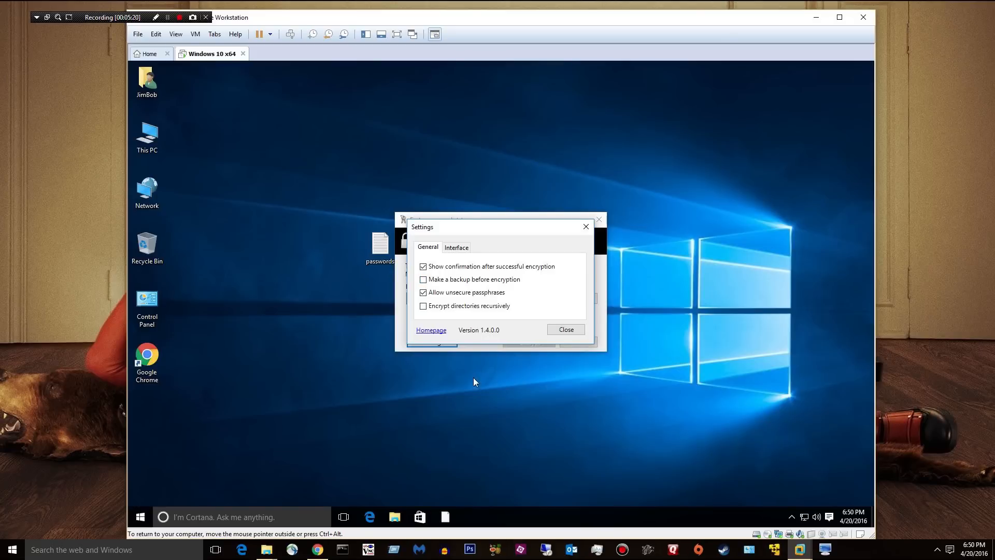
{"action": "left_click", "coordinate": [422, 304]}
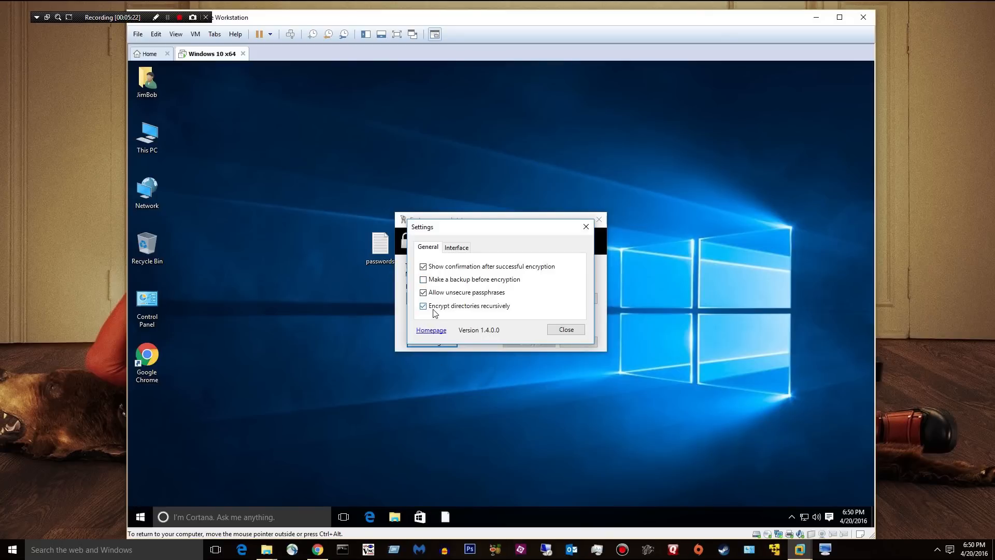
{"action": "mouse_move", "coordinate": [493, 322]}
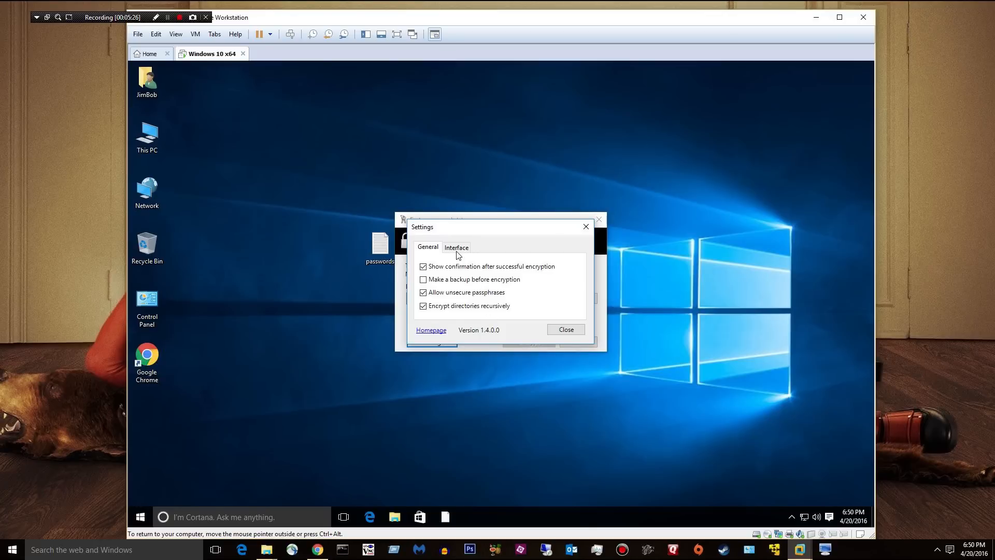
{"action": "left_click", "coordinate": [456, 246]}
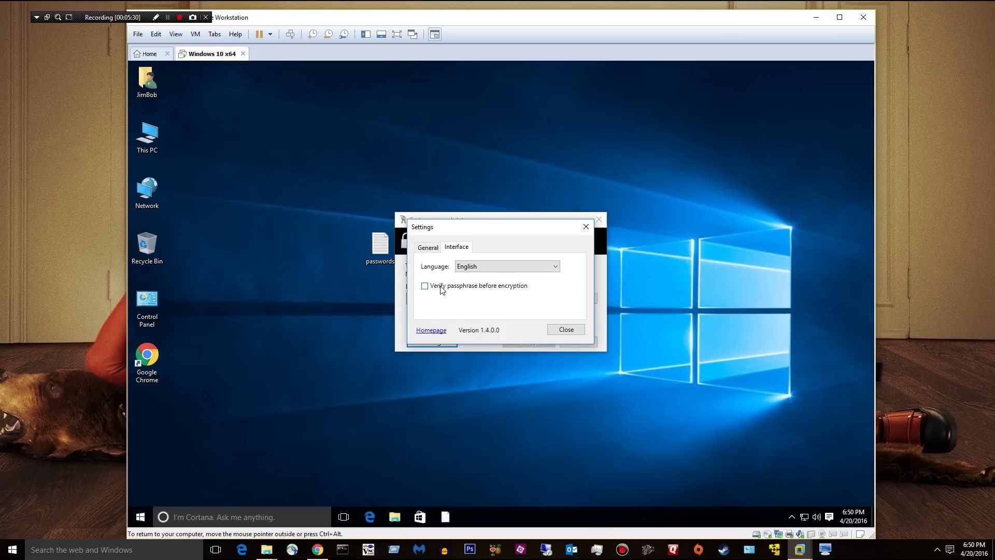
{"action": "left_click", "coordinate": [563, 330]}
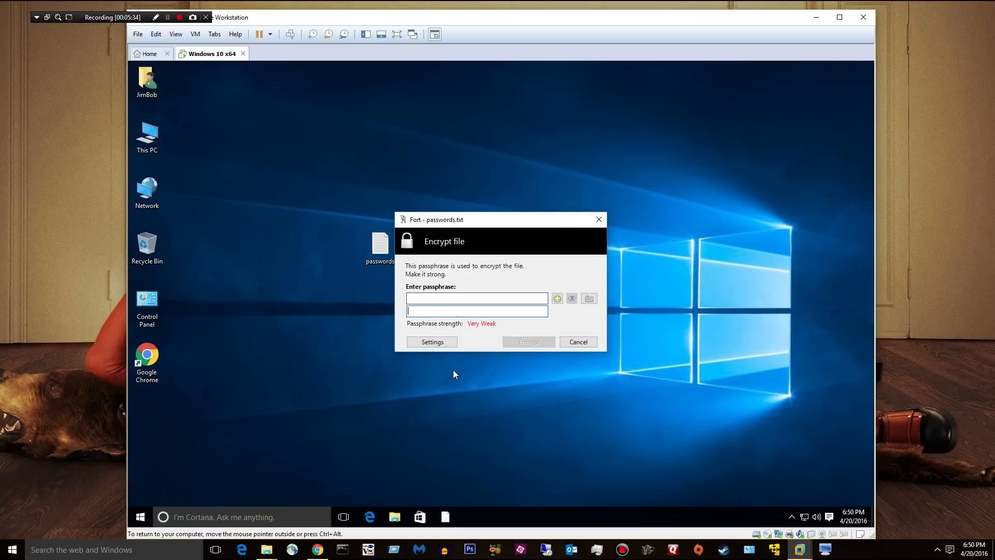
- Encrypt passwords.txt with a strong passphrase and dismiss the success message
{"action": "left_click", "coordinate": [477, 299]}
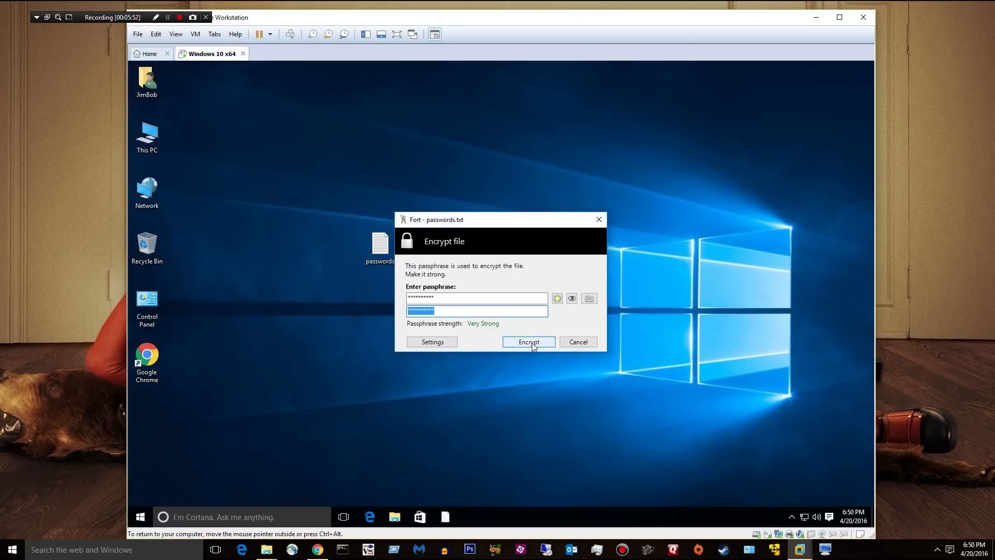
{"action": "left_click", "coordinate": [528, 341]}
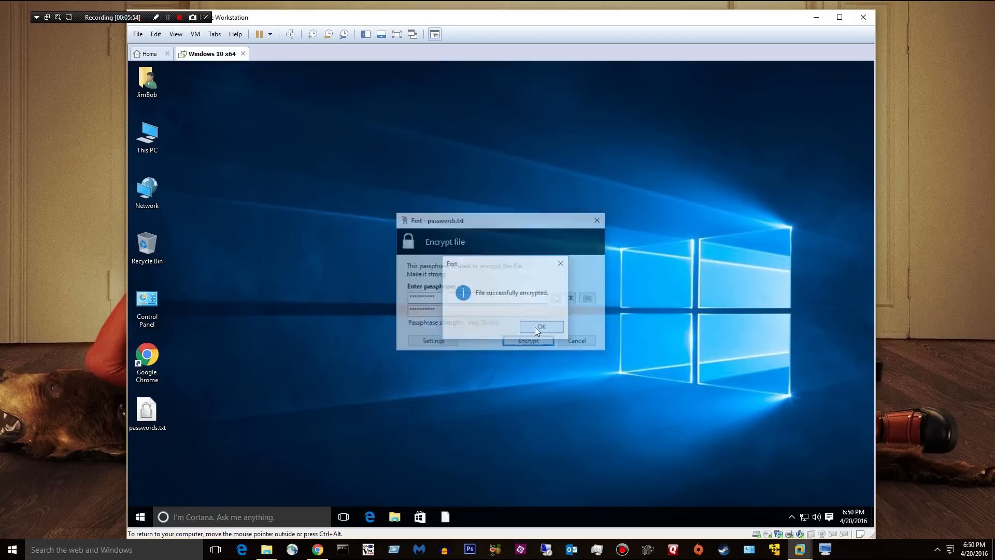
{"action": "left_click", "coordinate": [540, 326]}
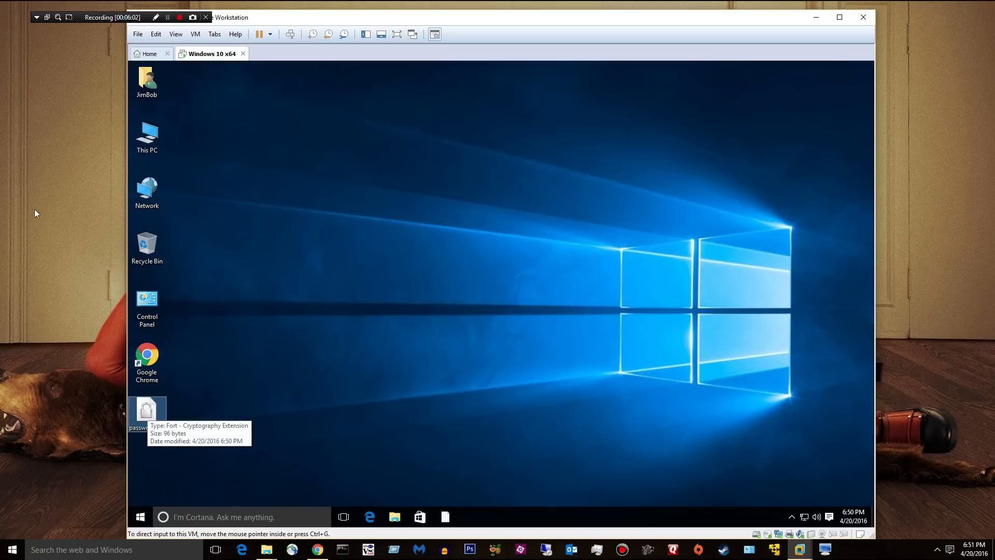
{"action": "mouse_move", "coordinate": [134, 435]}
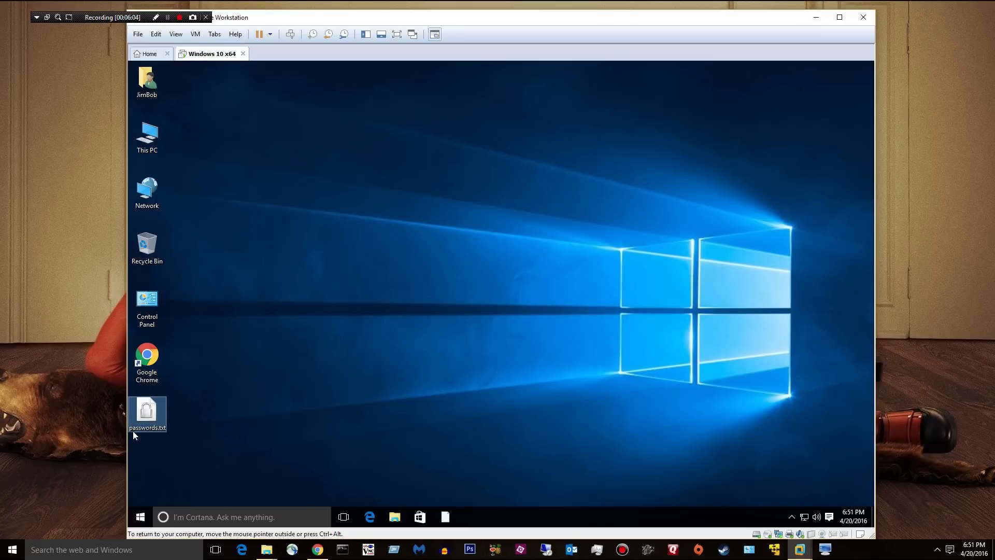
{"action": "mouse_move", "coordinate": [161, 435]}
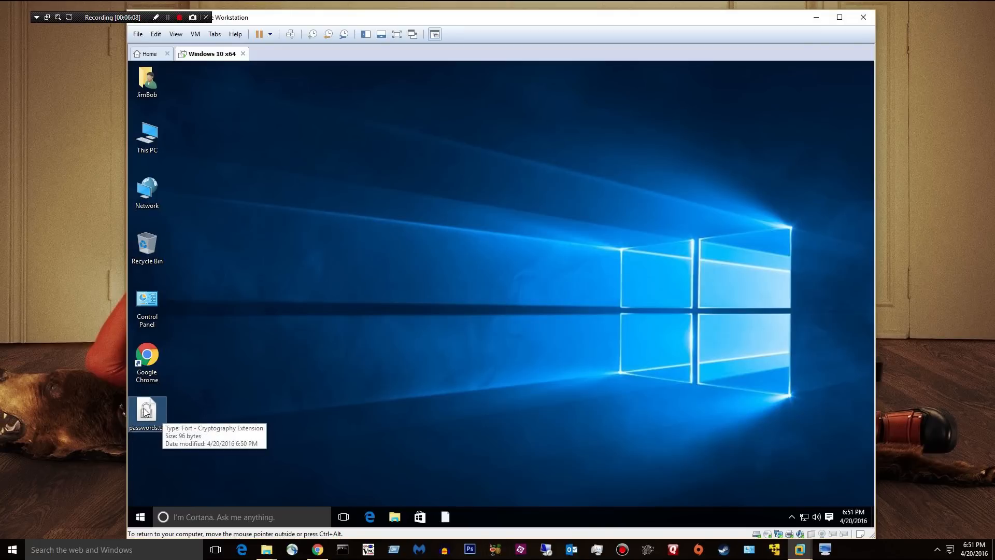
{"action": "mouse_move", "coordinate": [3, 267]}
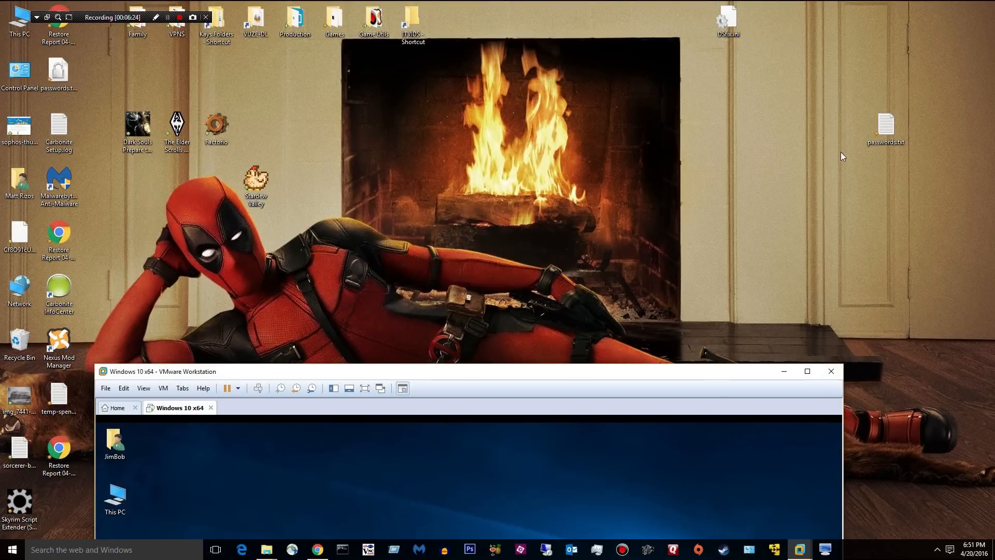
- Briefly open and close the plain passwords.txt already on the host desktop
{"action": "double_click", "coordinate": [886, 126]}
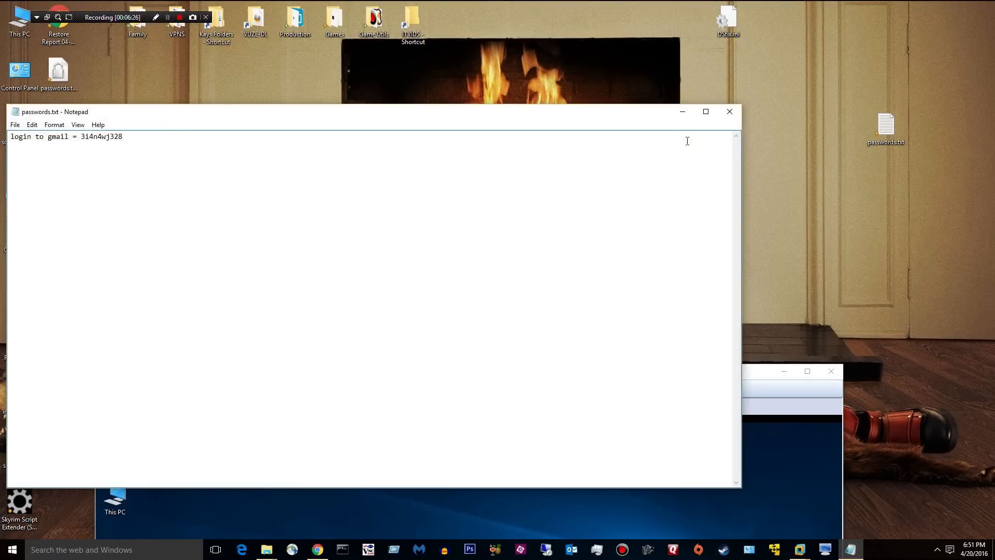
{"action": "left_click", "coordinate": [729, 111]}
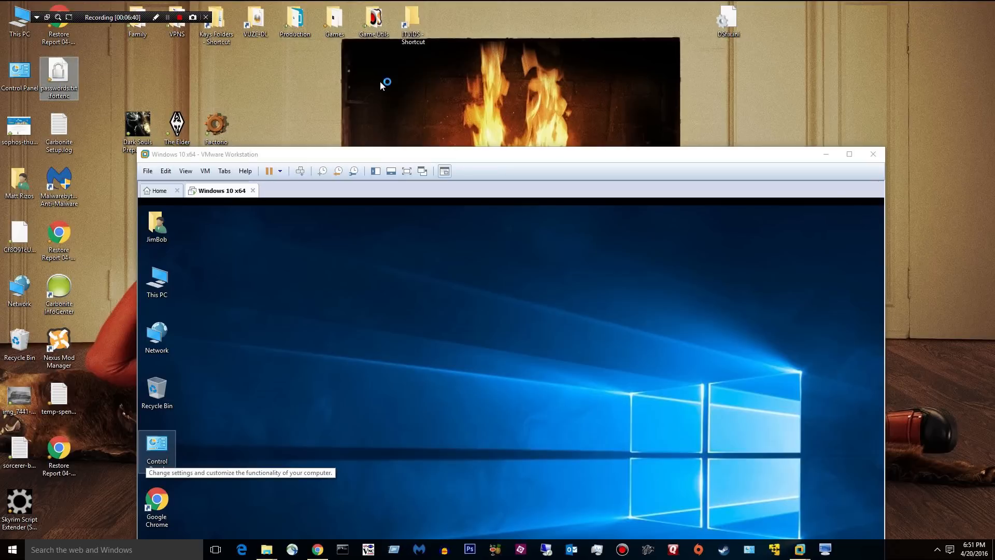
- Open passwords.txt.fortenc on the host to bring up Fort's decrypt dialog
{"action": "double_click", "coordinate": [58, 78]}
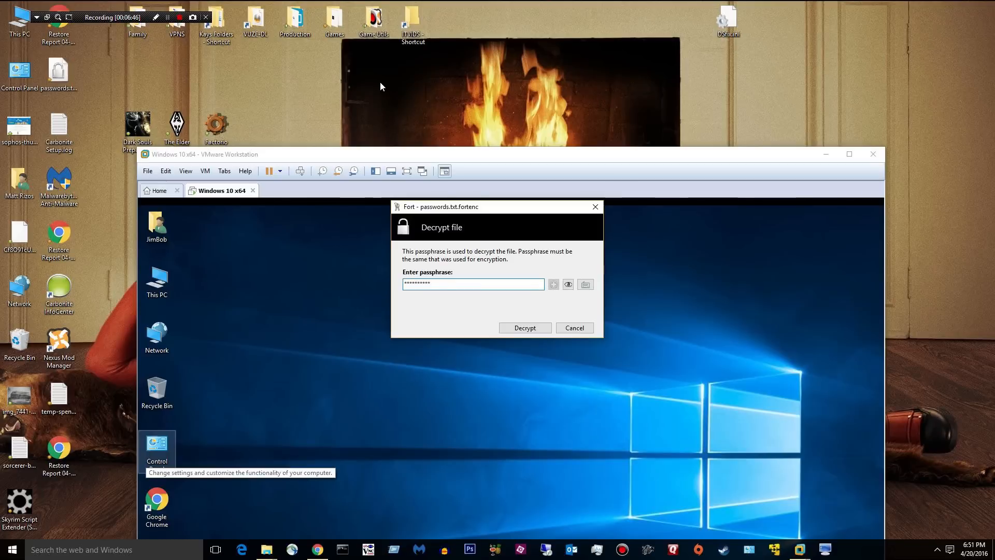
{"action": "mouse_move", "coordinate": [409, 138]}
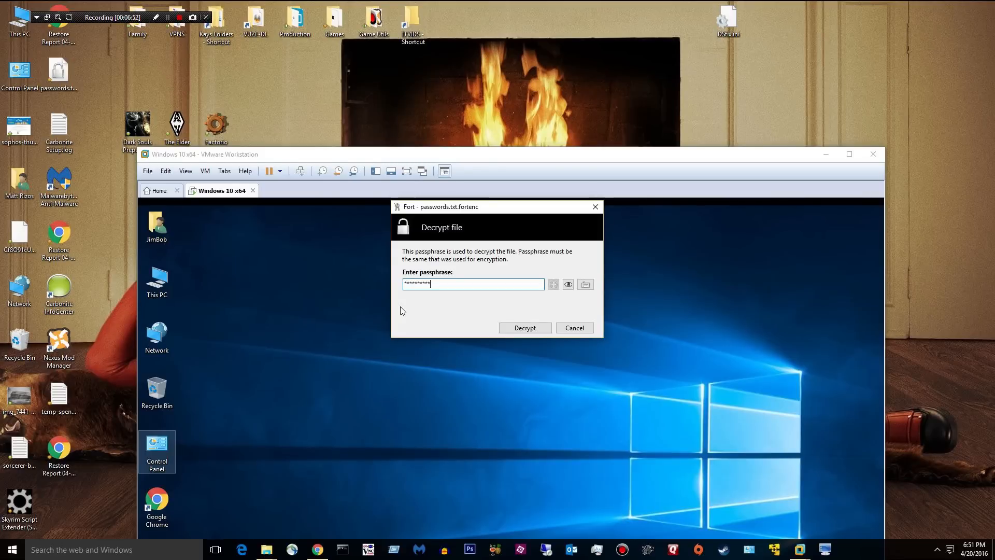
{"action": "mouse_move", "coordinate": [242, 488]}
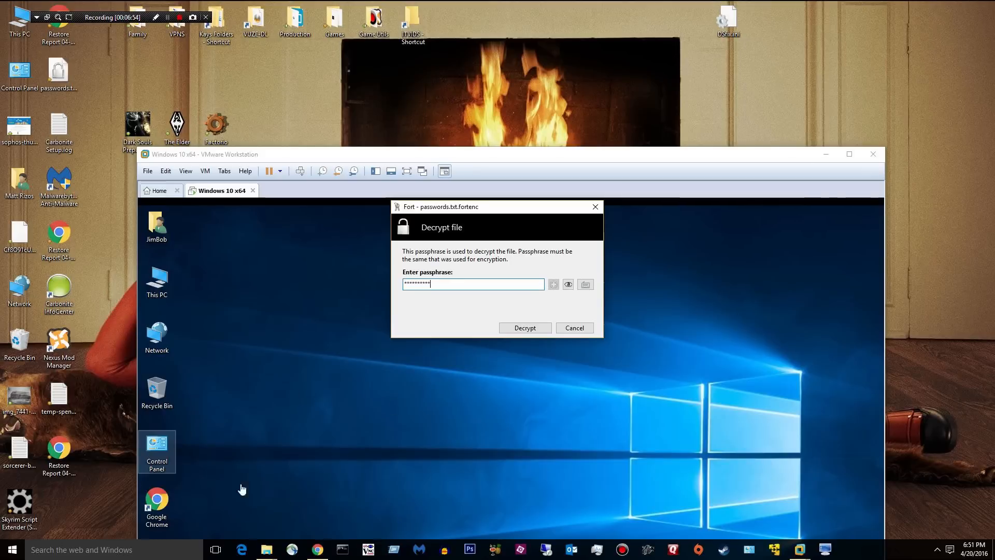
{"action": "mouse_move", "coordinate": [343, 382]}
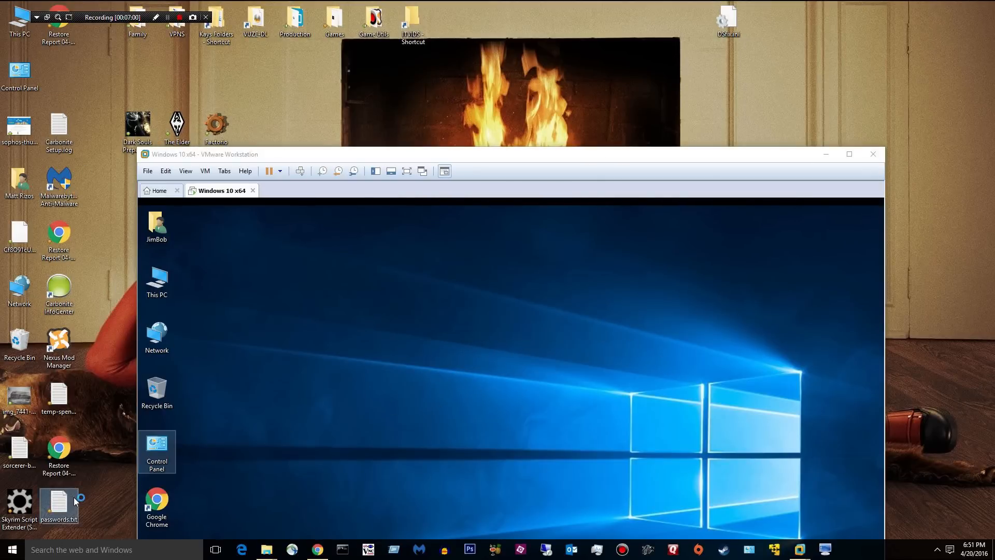
- Add the line 'New pass = osdflisgflh' to the decrypted passwords.txt in Notepad
{"action": "double_click", "coordinate": [58, 501]}
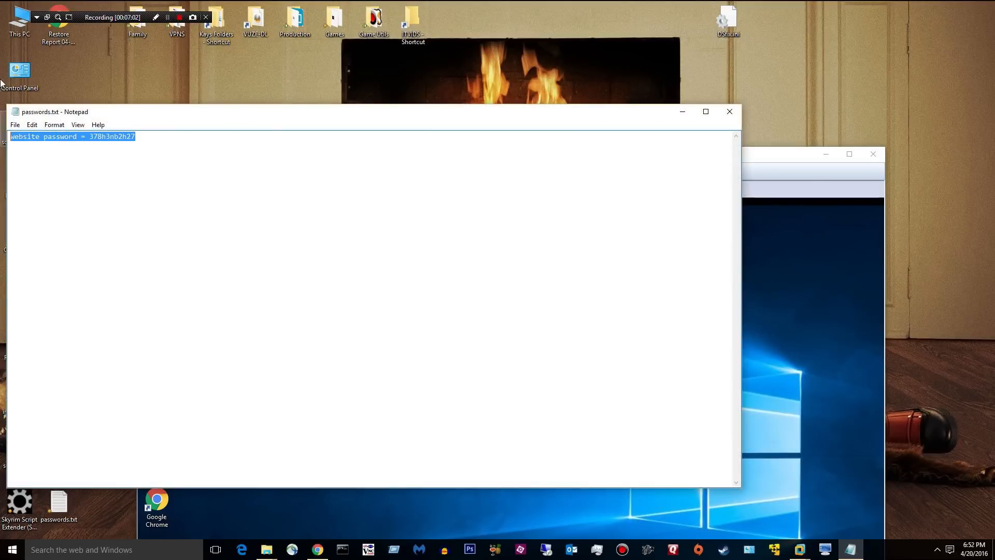
{"action": "mouse_move", "coordinate": [281, 189]}
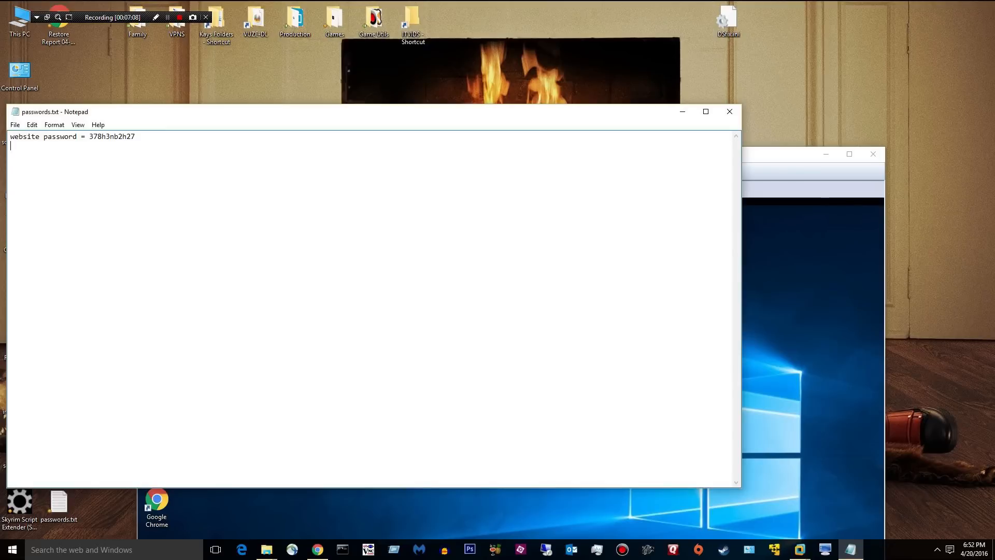
{"action": "type", "text": "New [p"}
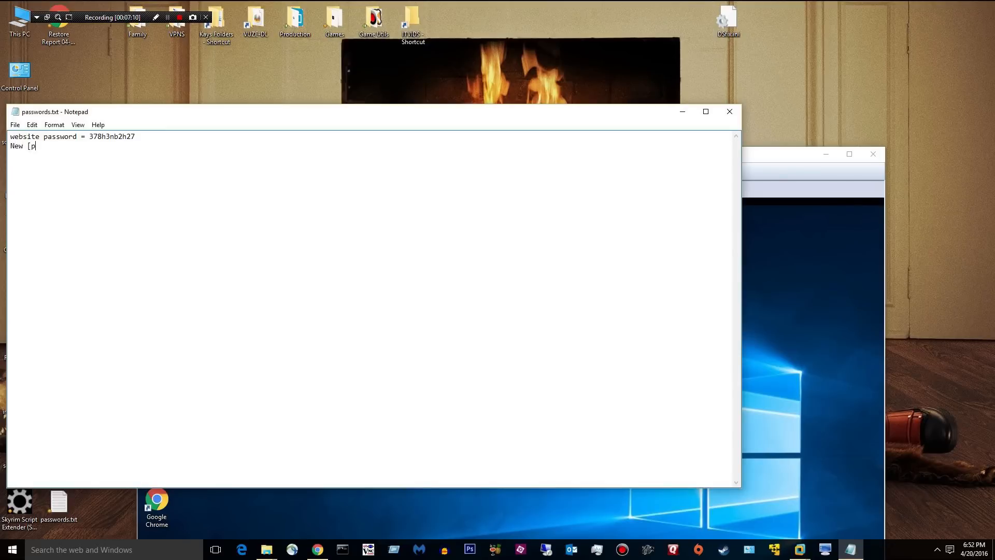
{"action": "type", "text": "pass ="}
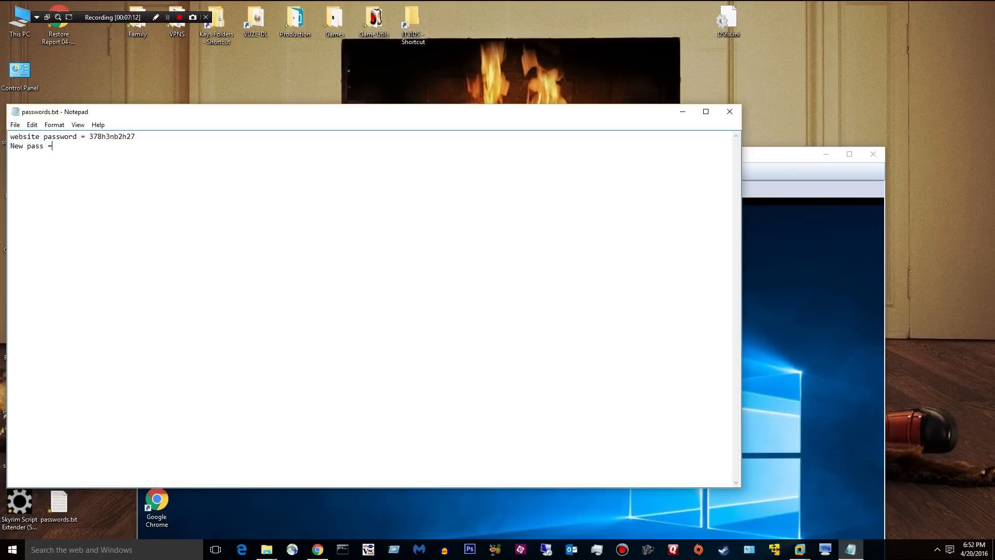
{"action": "type", "text": "osdflisgflh"}
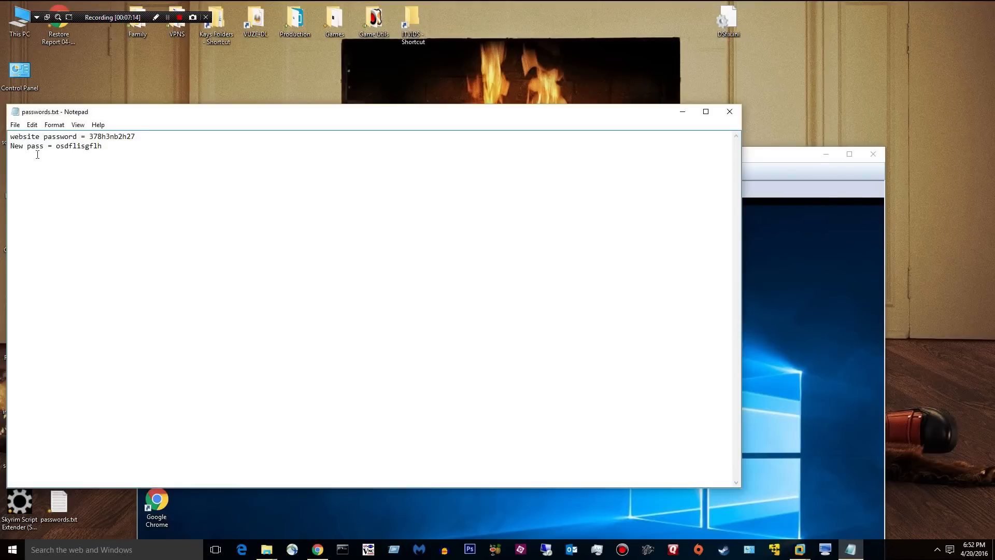
{"action": "left_click", "coordinate": [13, 125]}
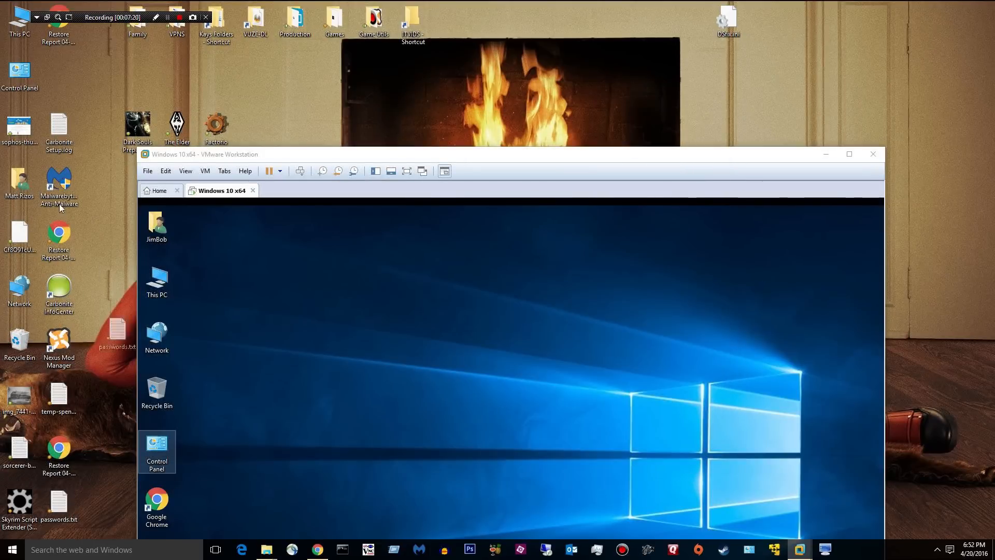
- Start encrypting the edited passwords.txt via Fort > Encrypt and enter the passphrase
{"action": "right_click", "coordinate": [99, 66]}
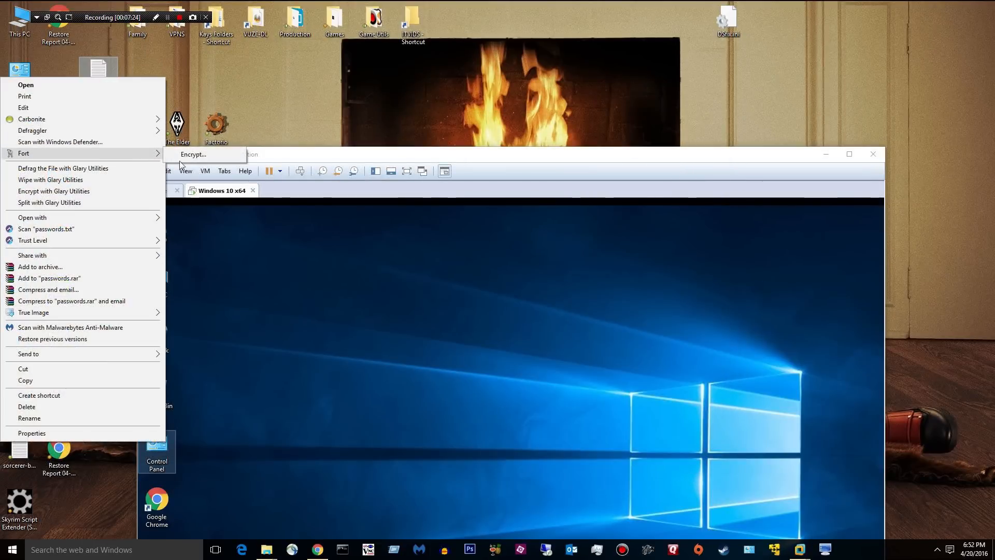
{"action": "left_click", "coordinate": [193, 154]}
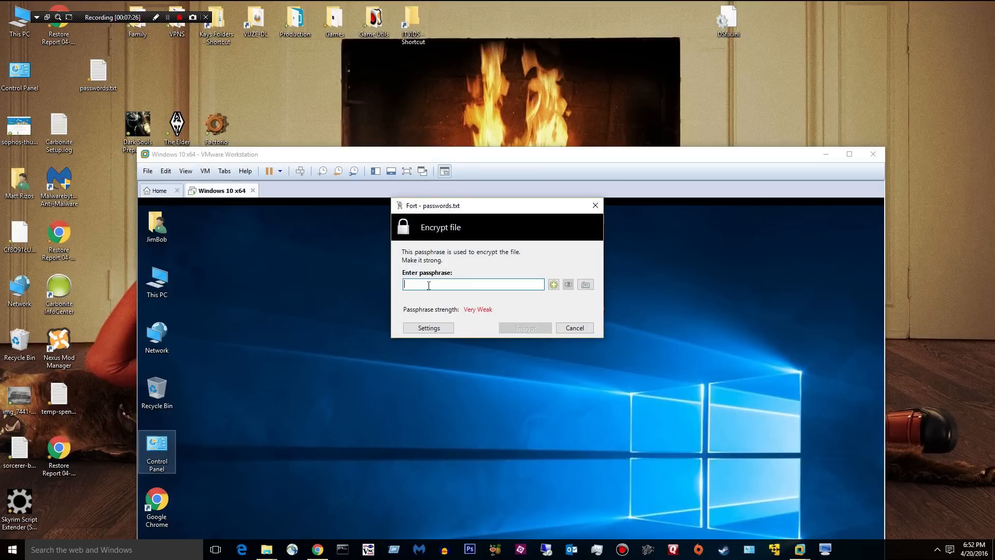
{"action": "type", "text": "*"}
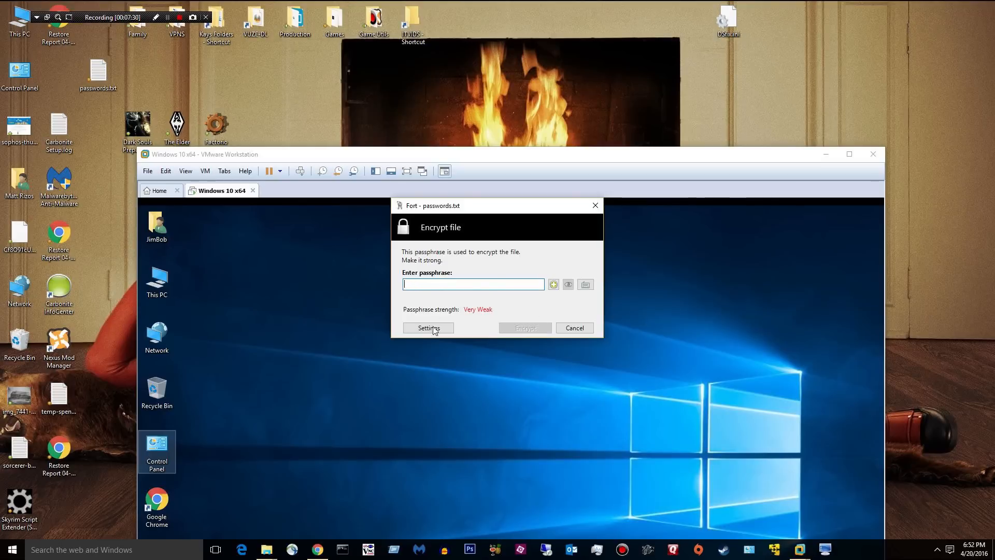
- Review Fort's encryption settings, General and Interface, then close them before encrypting
{"action": "left_click", "coordinate": [428, 327]}
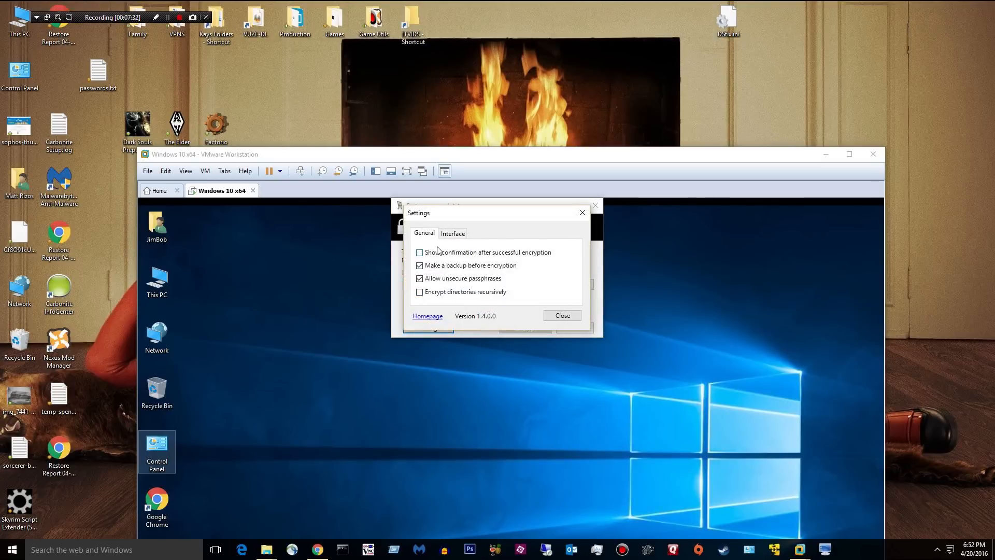
{"action": "left_click", "coordinate": [453, 233]}
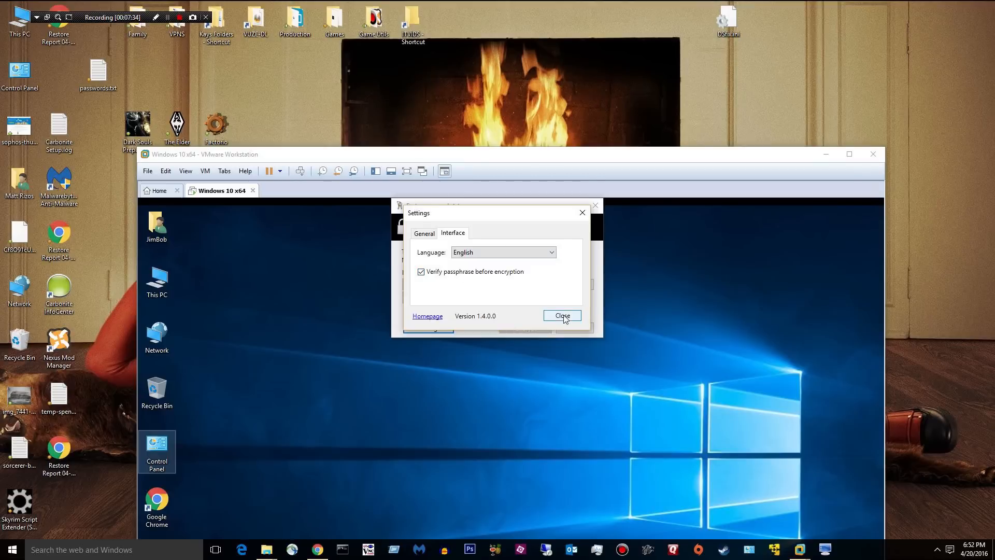
{"action": "left_click", "coordinate": [561, 315]}
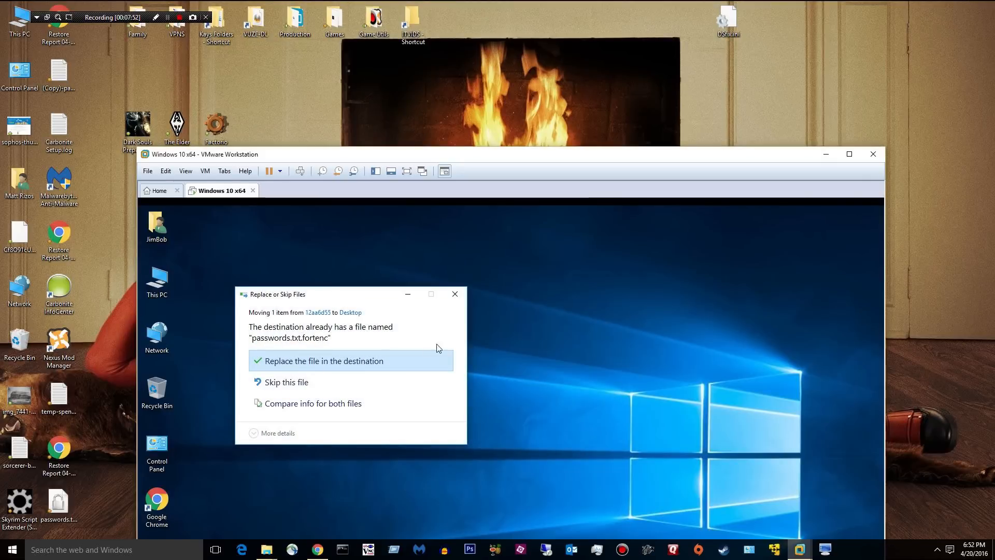
- Replace the VM's old .fortenc file with the updated one and decrypt it with the passphrase
{"action": "left_click", "coordinate": [325, 361]}
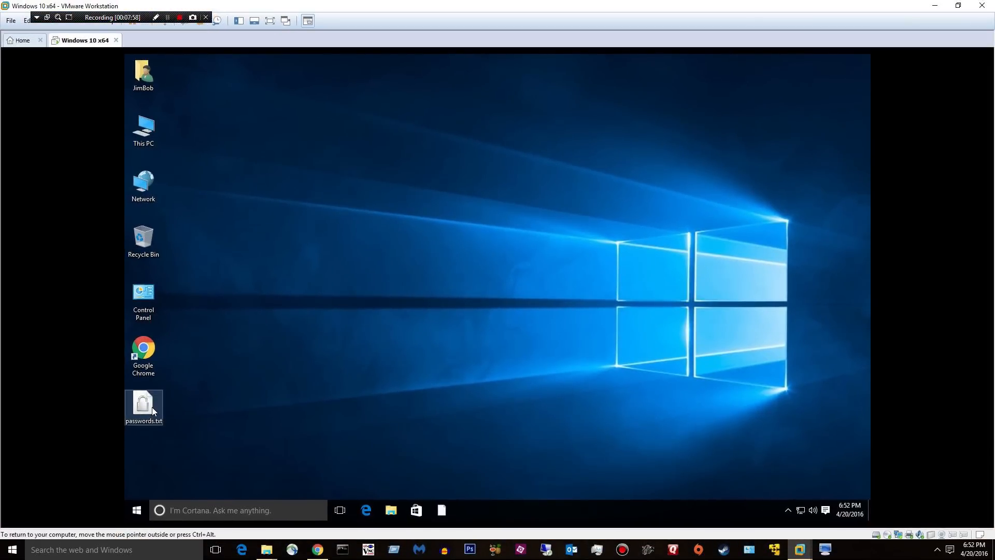
{"action": "double_click", "coordinate": [143, 404]}
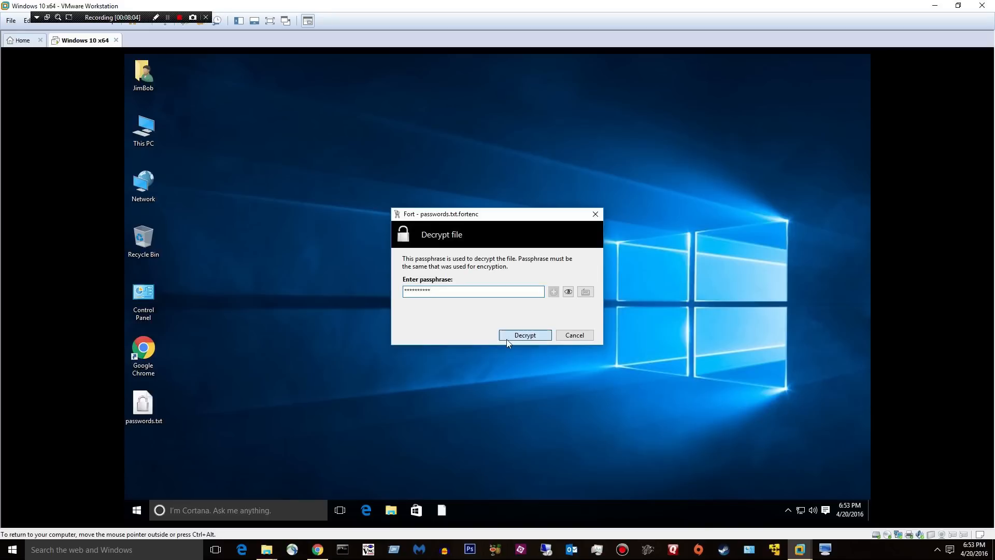
{"action": "left_click", "coordinate": [525, 334]}
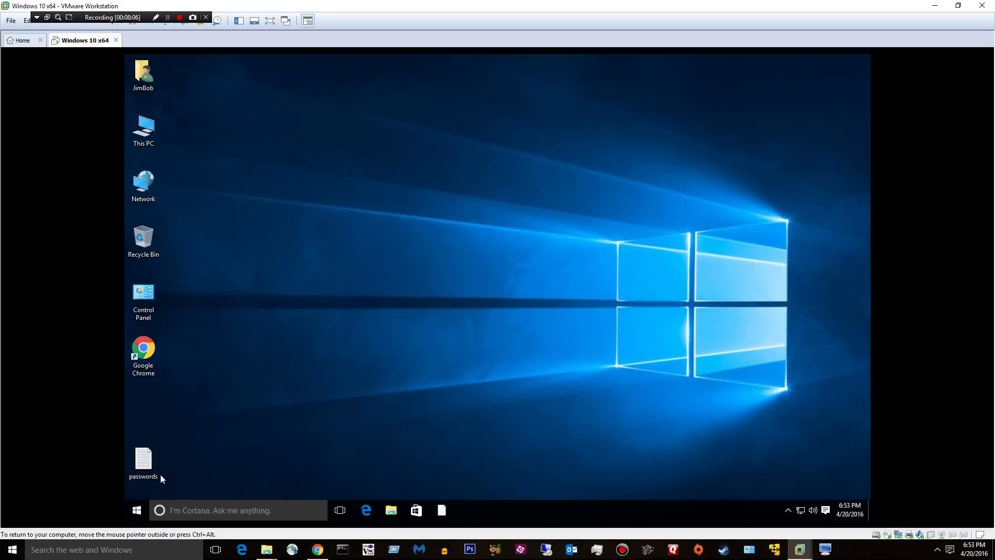
- Select the decrypted passwords file on the VM desktop and try opening it
{"action": "left_click", "coordinate": [143, 458]}
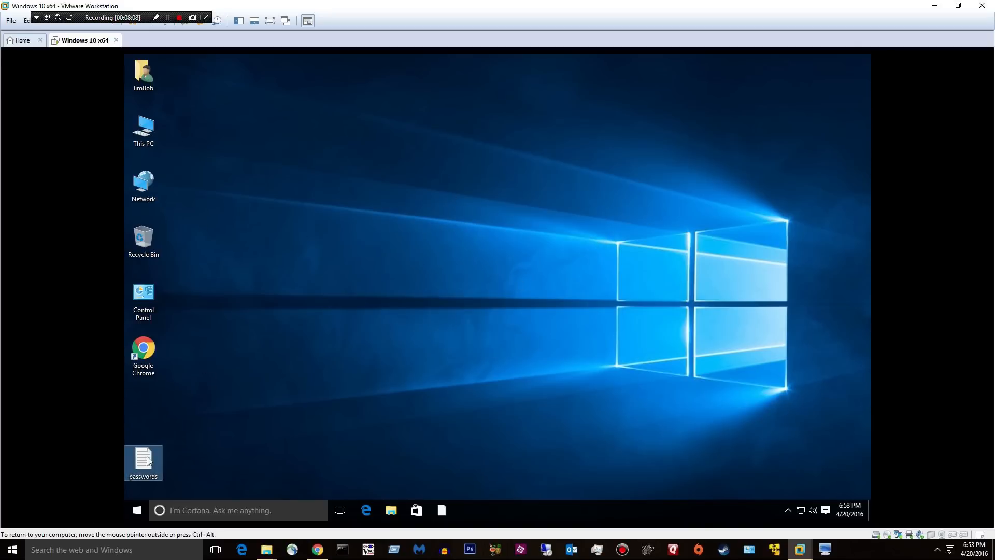
{"action": "double_click", "coordinate": [143, 460]}
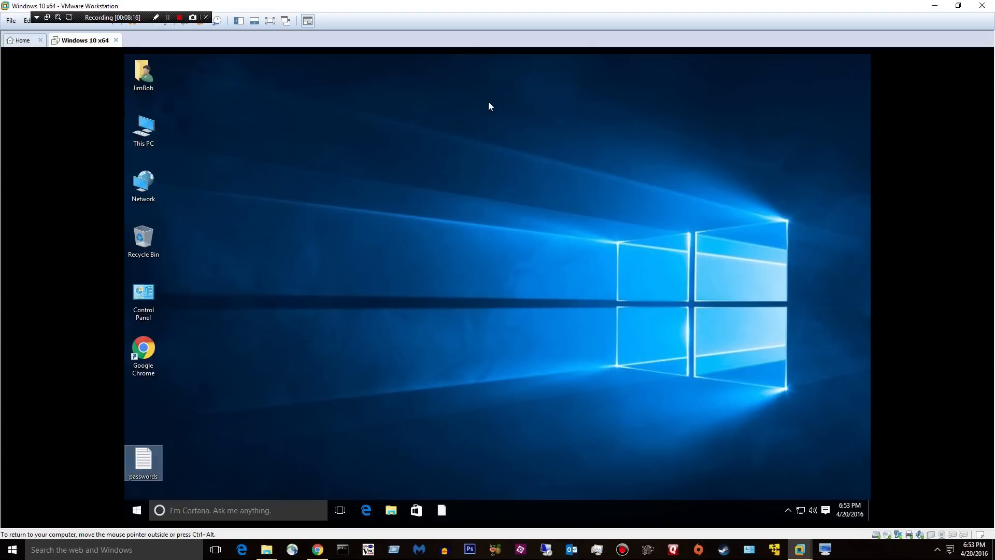
- Show This PC inside the virtual machine with its folders and drives
{"action": "double_click", "coordinate": [143, 130]}
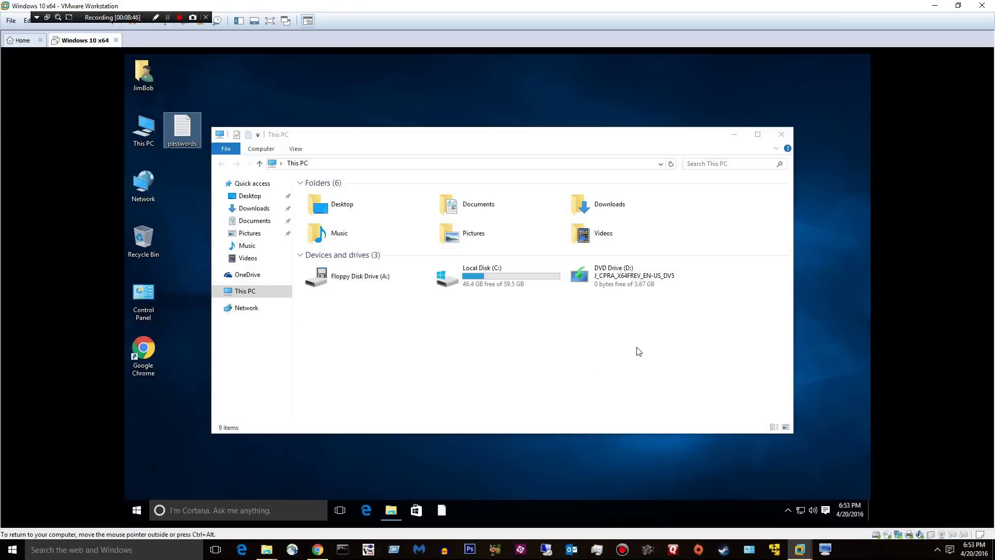
{"action": "mouse_move", "coordinate": [621, 374]}
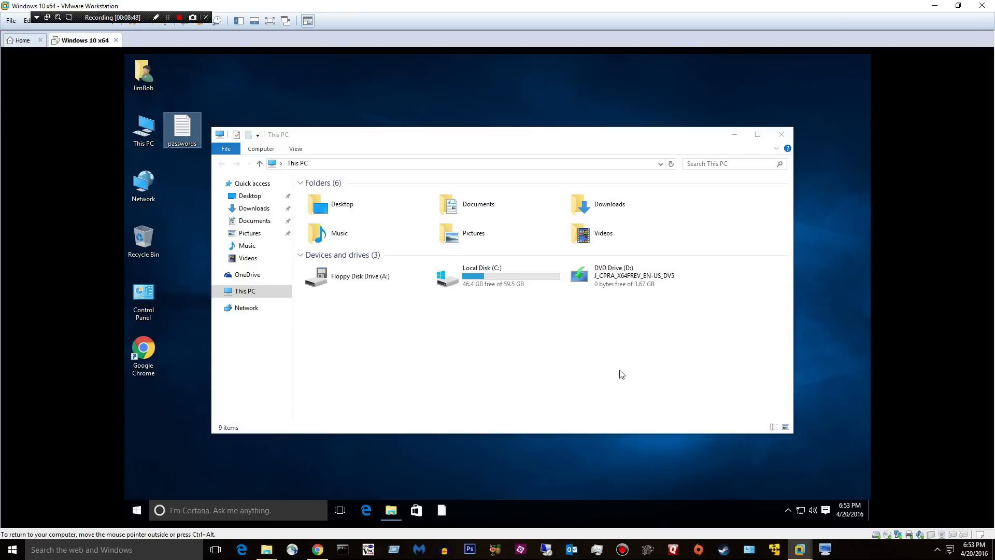